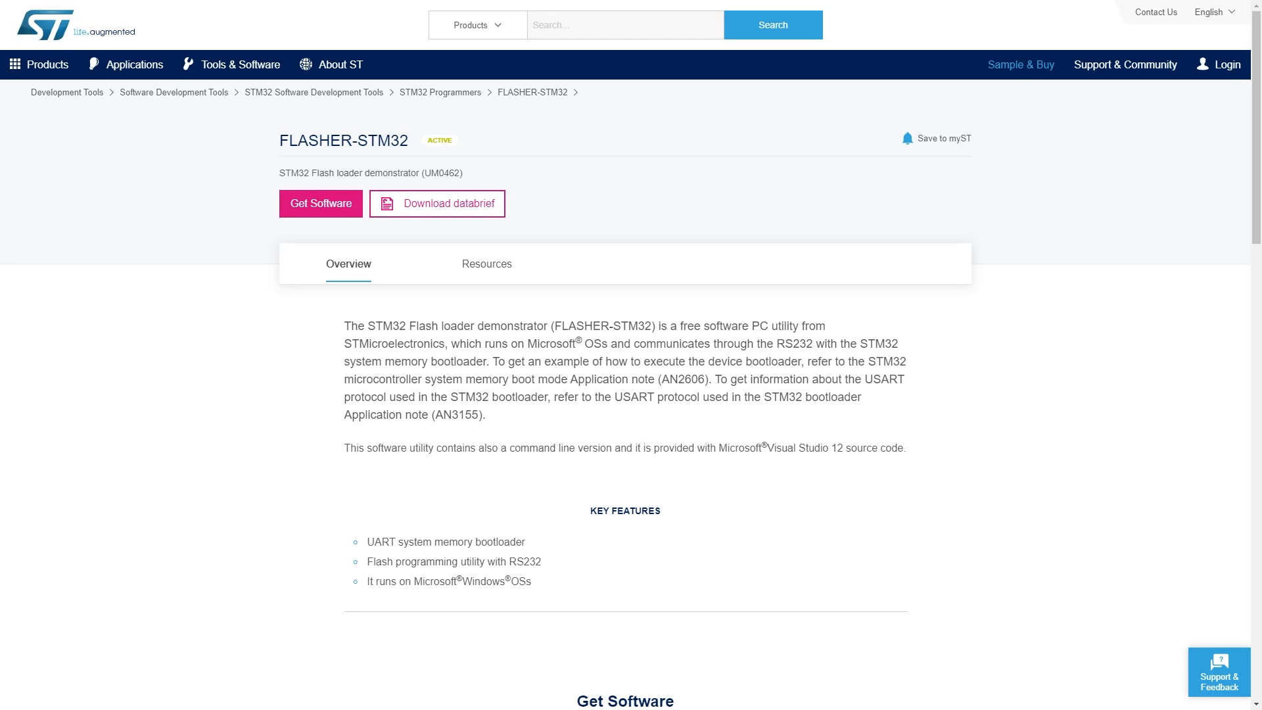
# Step: Move from the ST FLASHER-STM32 product page to the Arm Mbed homepage
pyautogui.moveTo(408, 326); pyautogui.dragTo(456, 326)
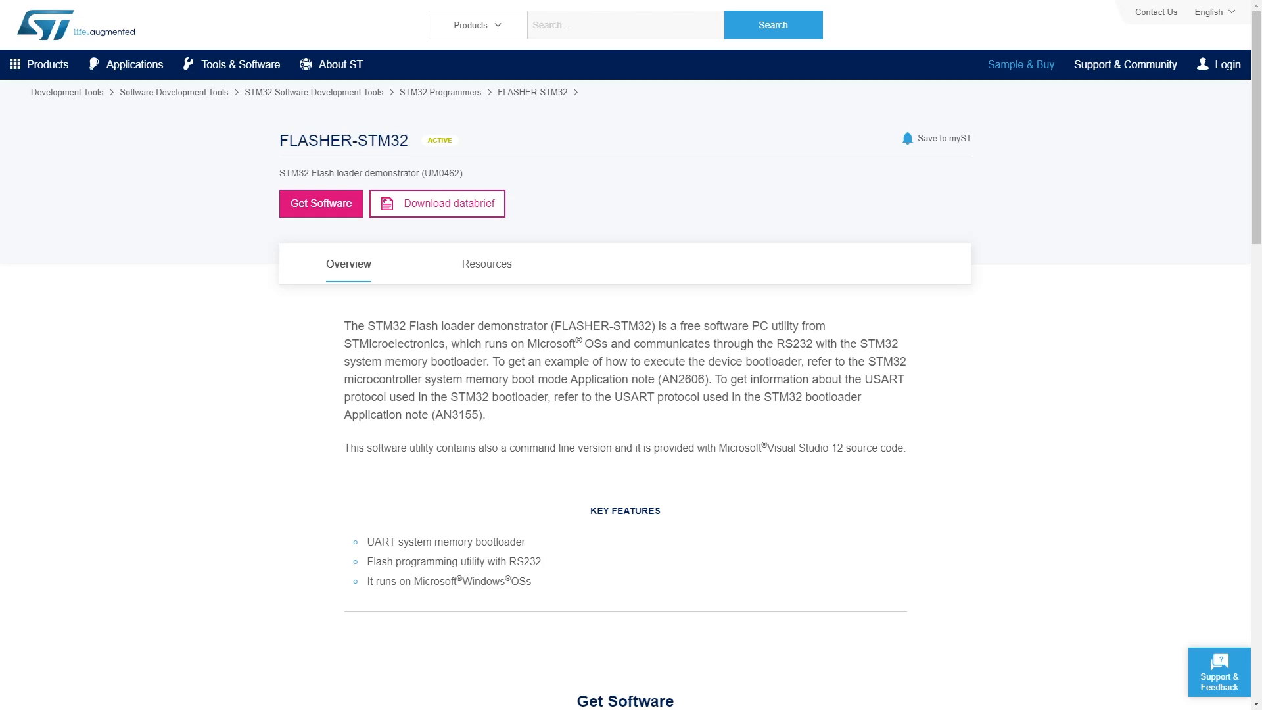
pyautogui.moveTo(344, 326); pyautogui.dragTo(545, 326)
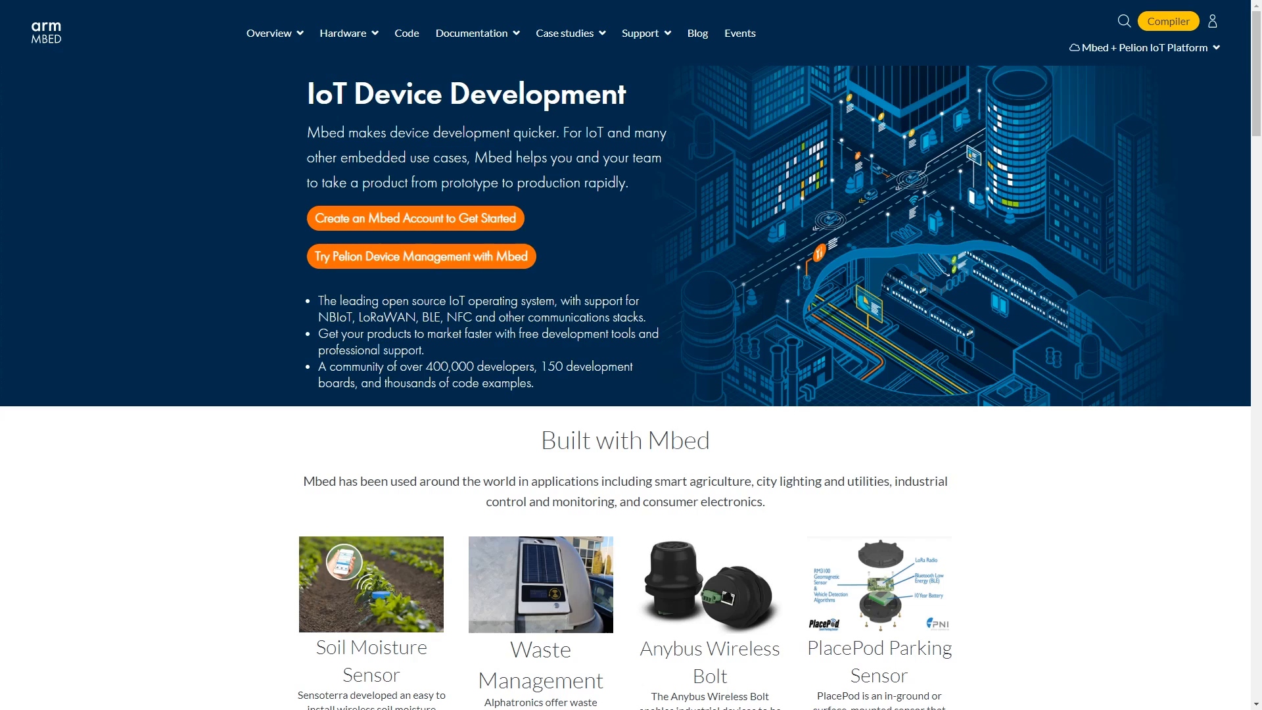
# Step: Scroll down the Mbed homepage and reach the NUCLEO-F411RE board page
pyautogui.scroll(-3)
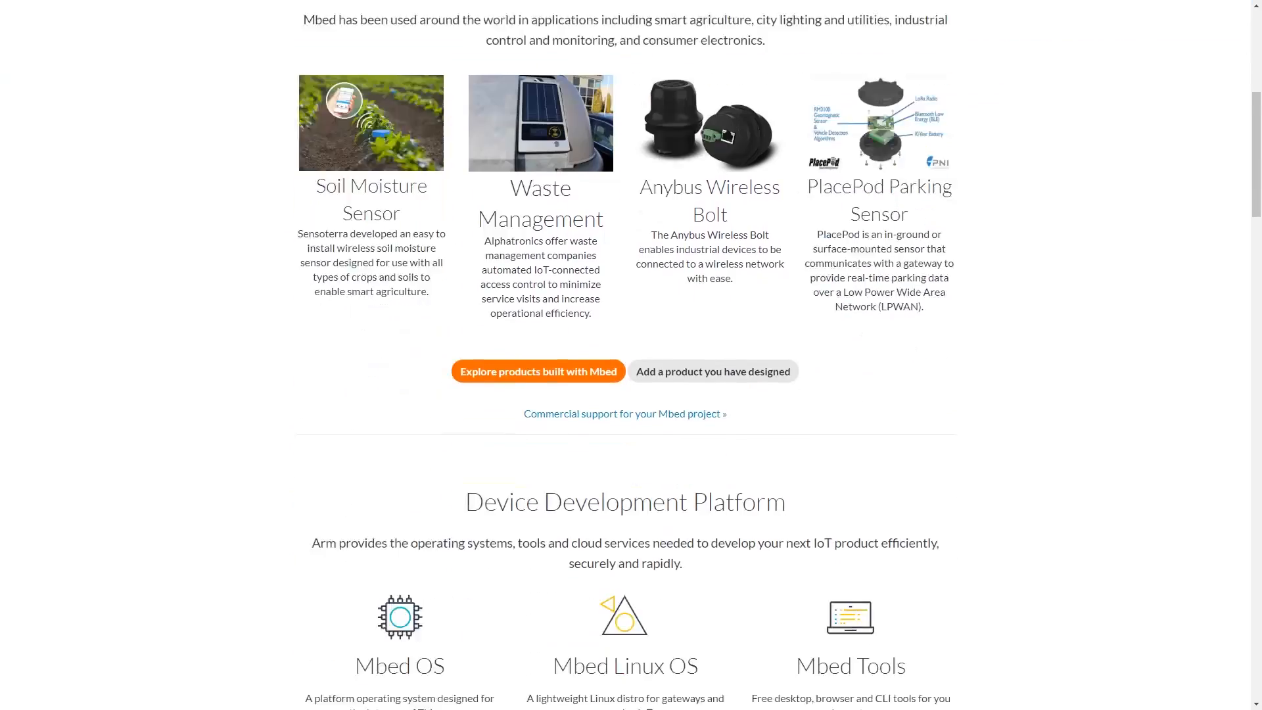
pyautogui.scroll(-3)
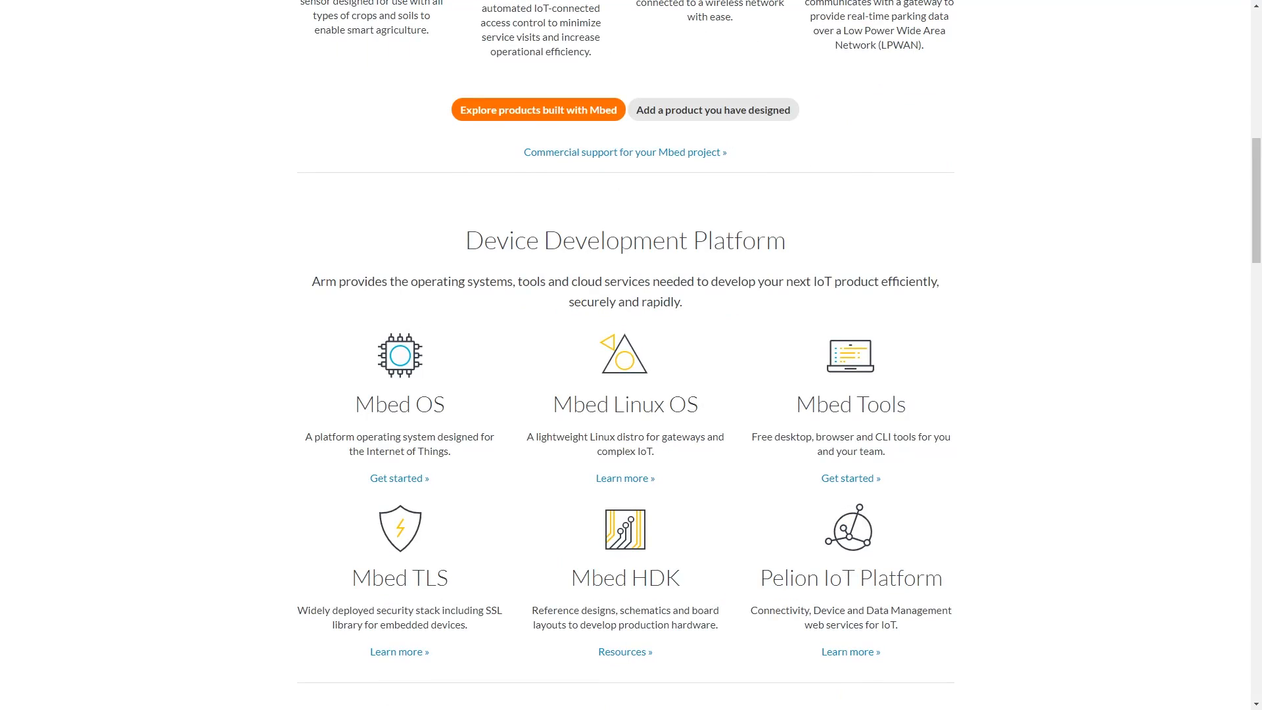
pyautogui.scroll(-3)
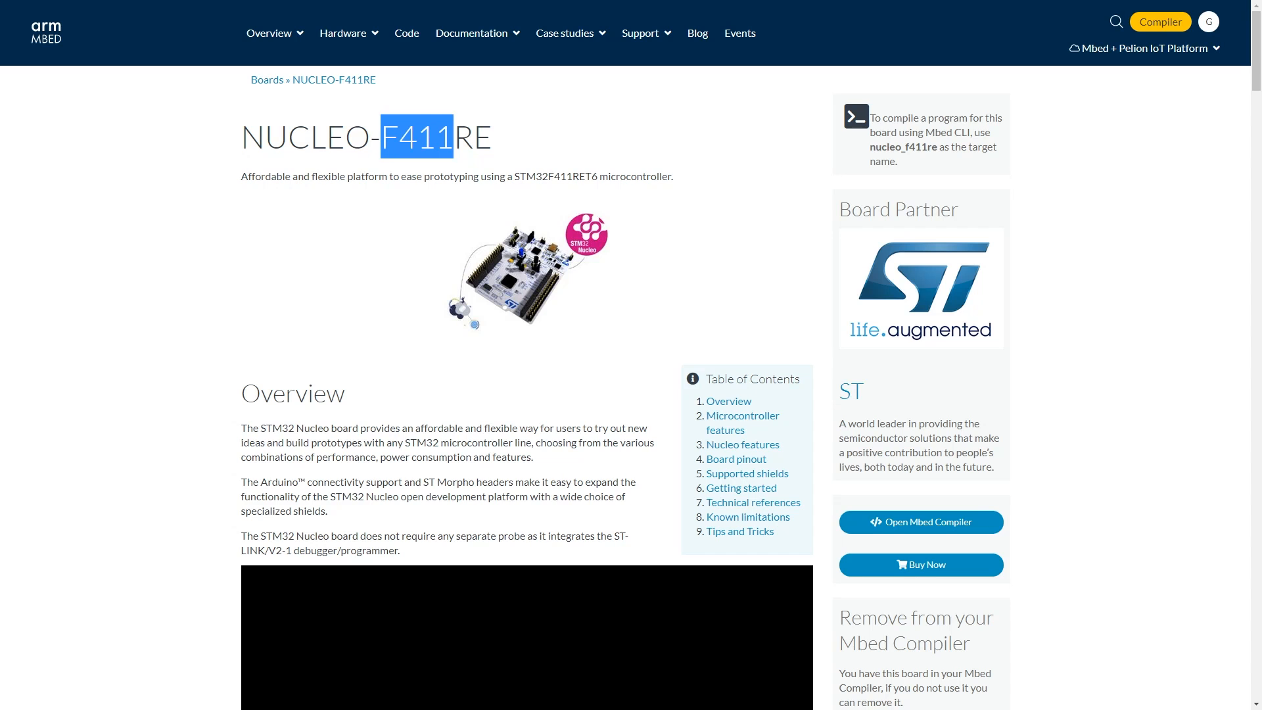
# Step: Load Nucleo_blink_led's main.cpp for NUCLEO-F411RE in the Mbed online compiler
pyautogui.scroll(-3)
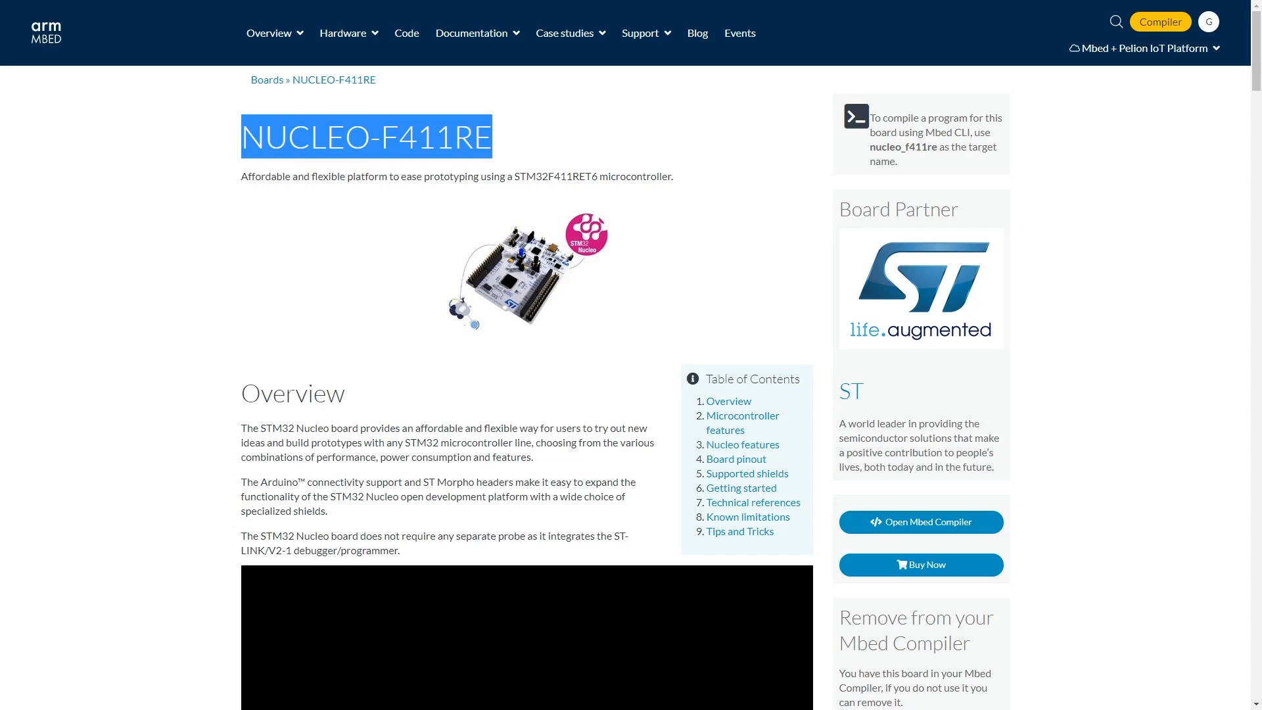
pyautogui.click(366, 136)
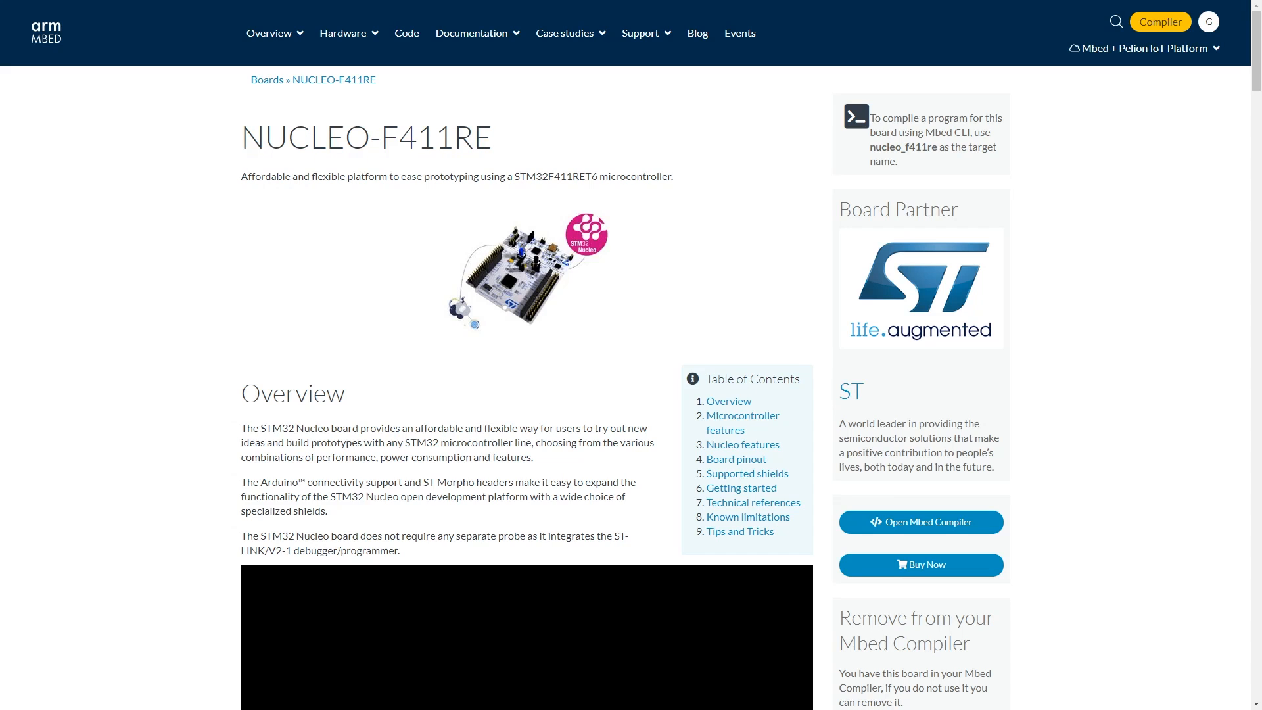
pyautogui.doubleClick(426, 136)
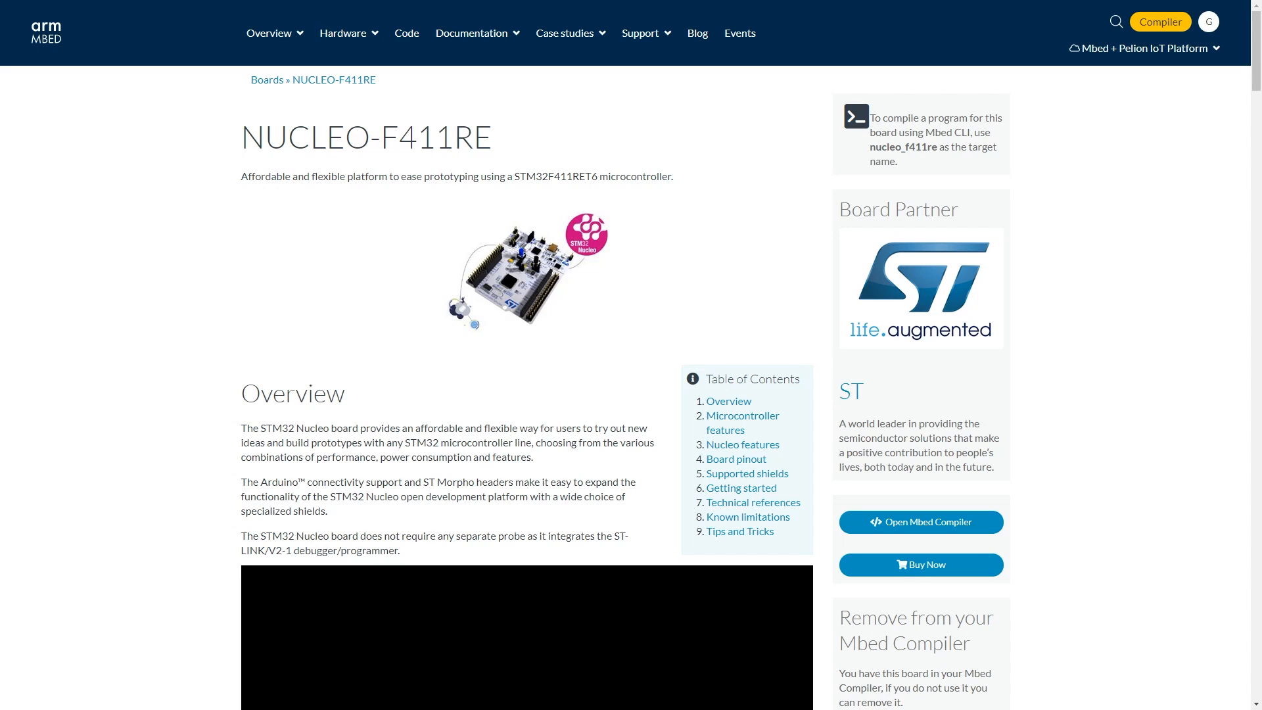
pyautogui.click(921, 522)
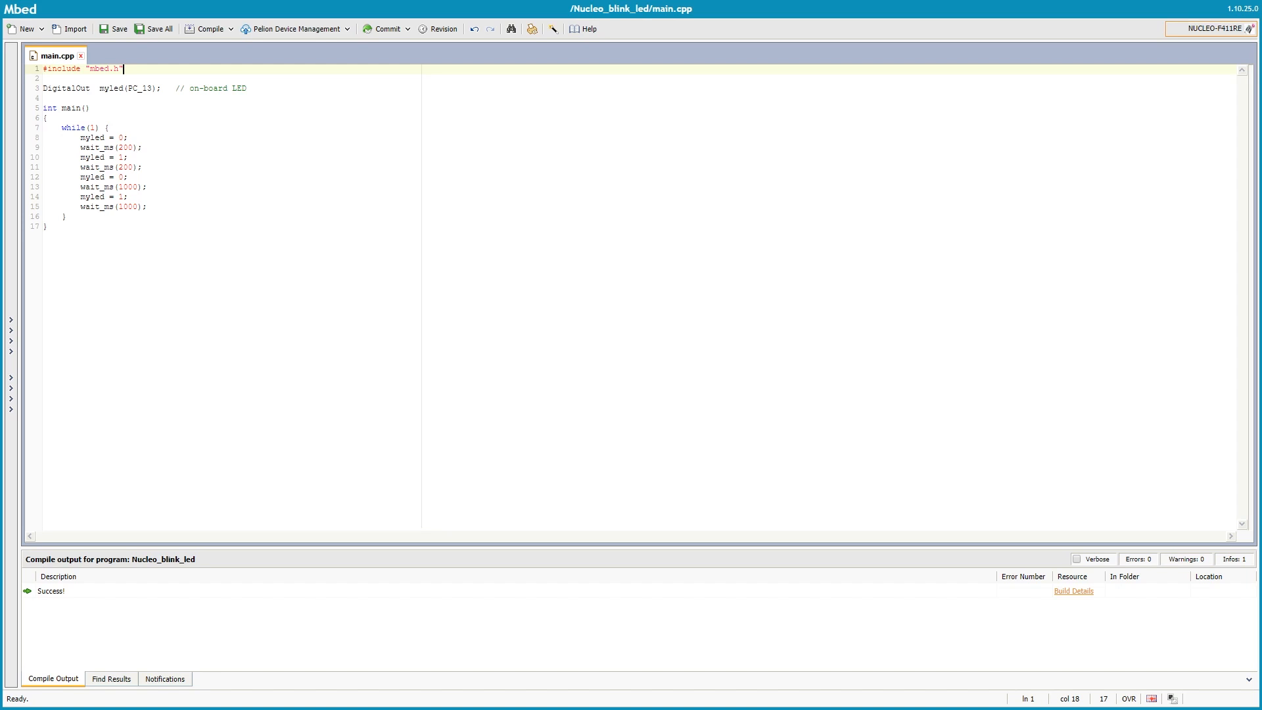
pyautogui.click(1215, 29)
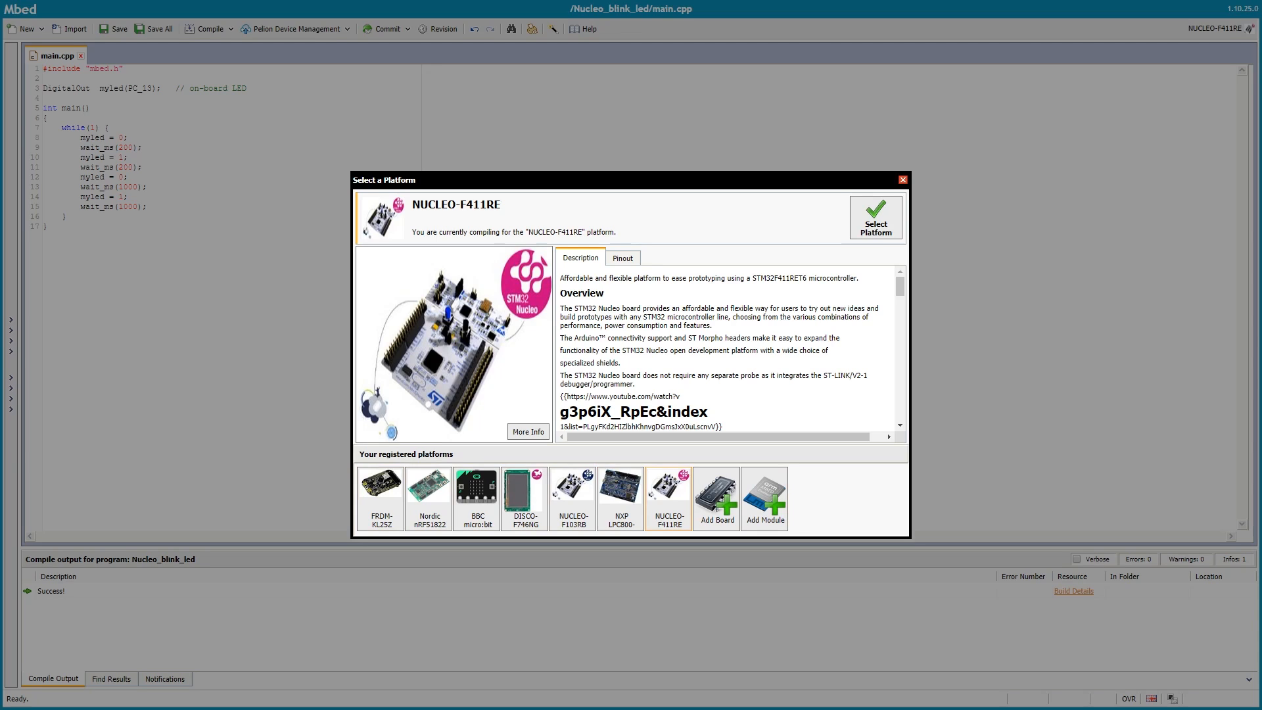
pyautogui.click(667, 497)
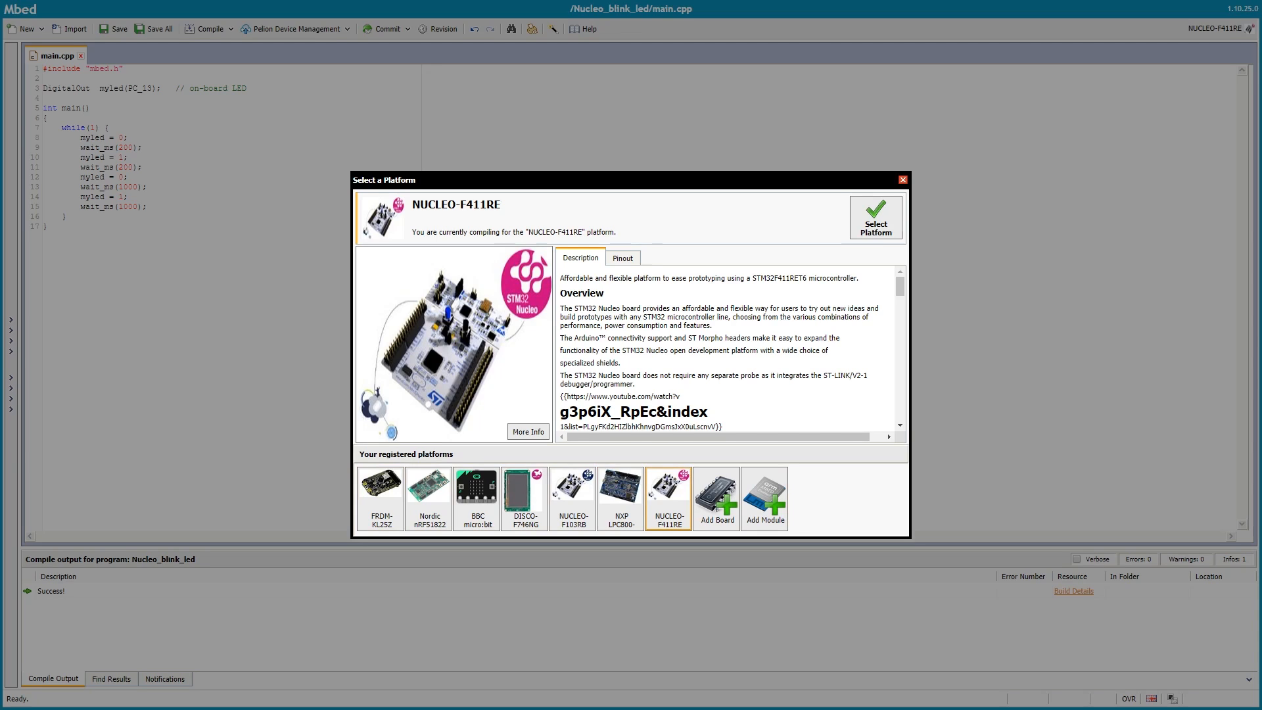
pyautogui.click(901, 178)
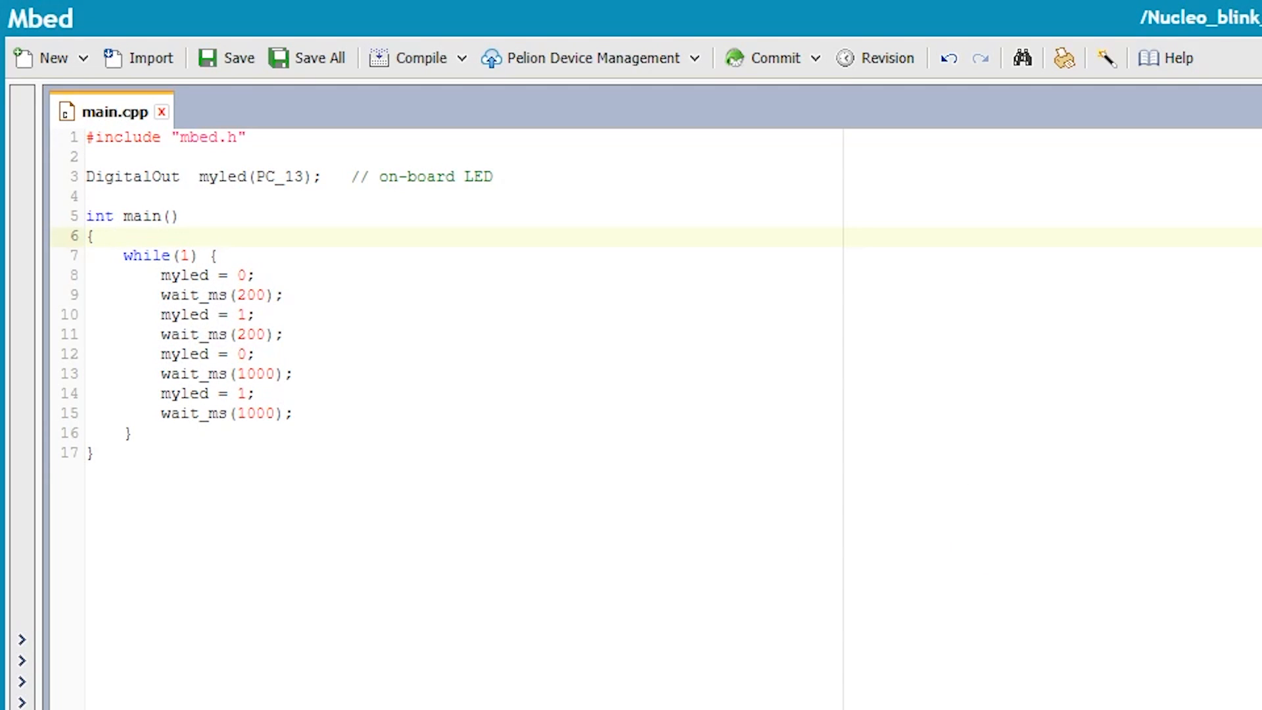
# Step: Review the blink code: the PC_13 DigitalOut LED pin and the LED-on line
pyautogui.doubleClick(221, 176)
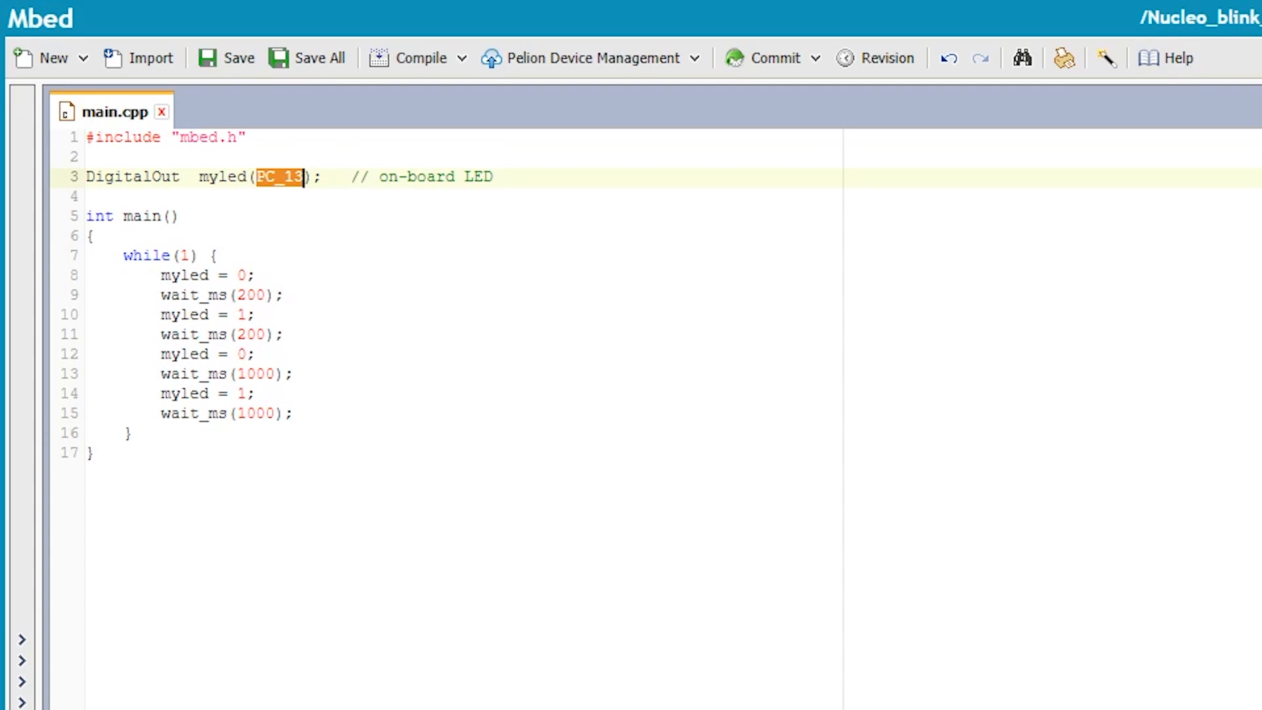
pyautogui.doubleClick(132, 177)
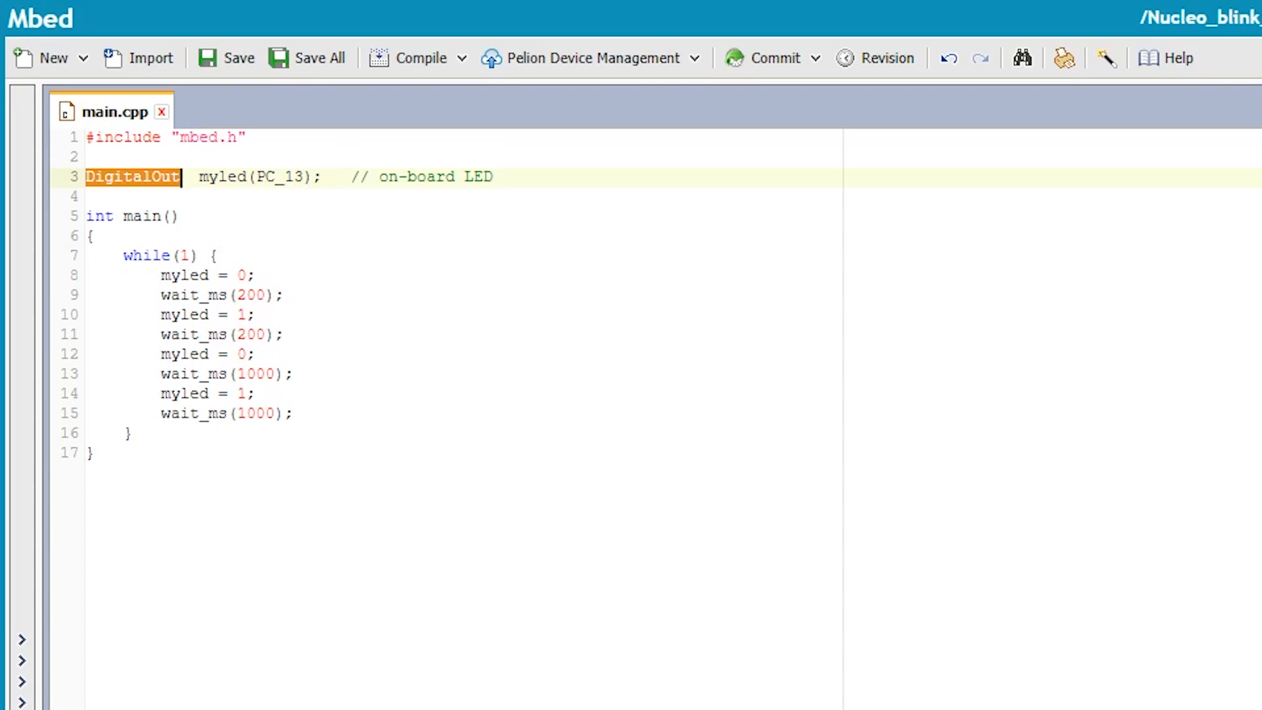
pyautogui.click(202, 314)
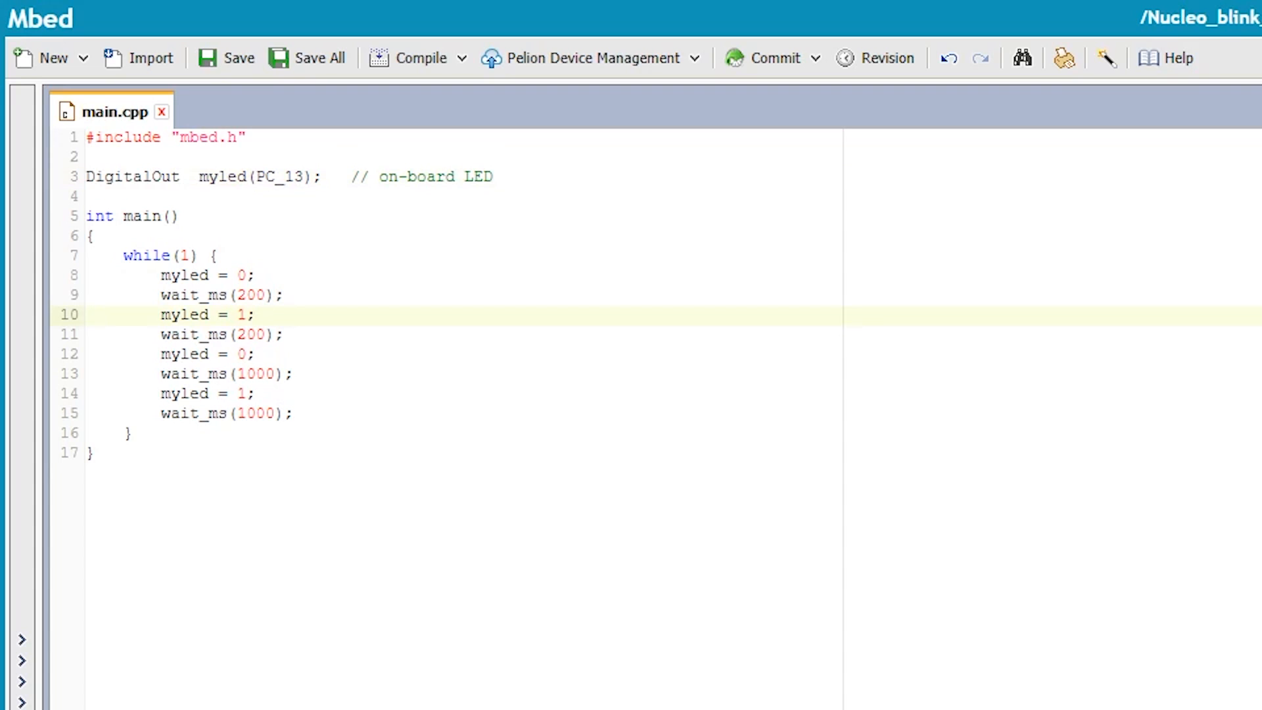
pyautogui.click(255, 315)
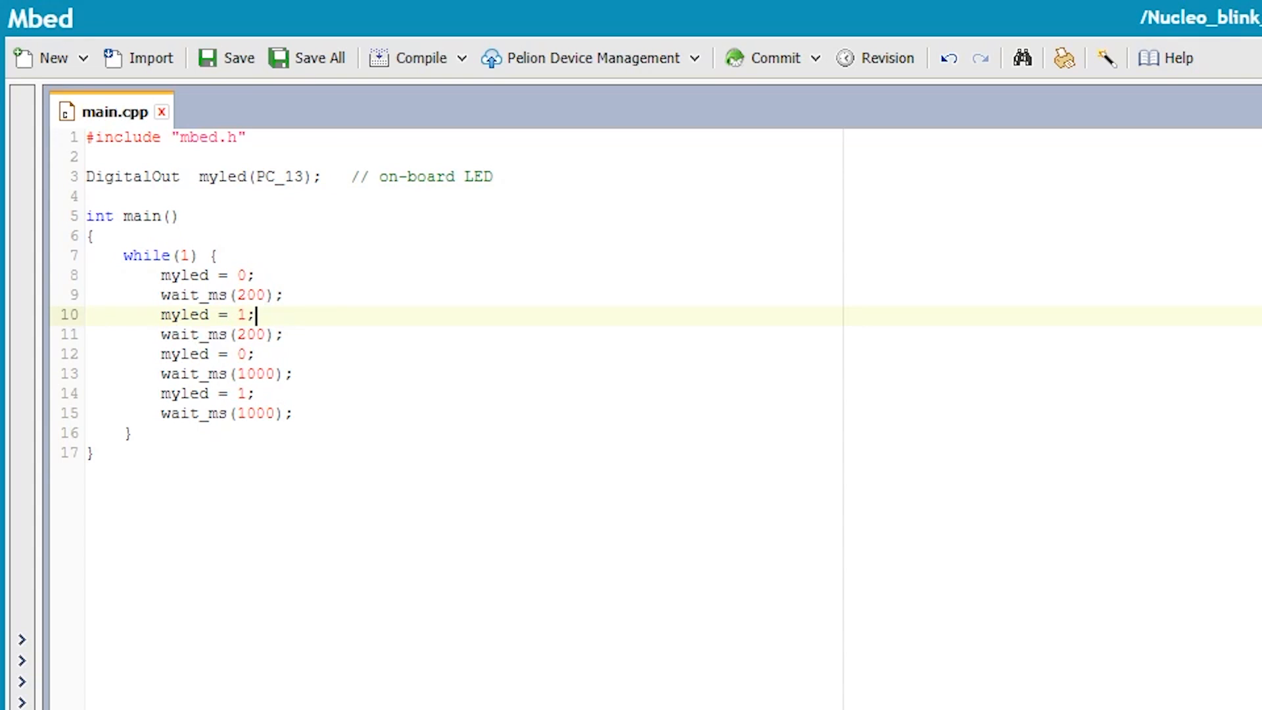
pyautogui.moveTo(125, 256); pyautogui.dragTo(93, 453)
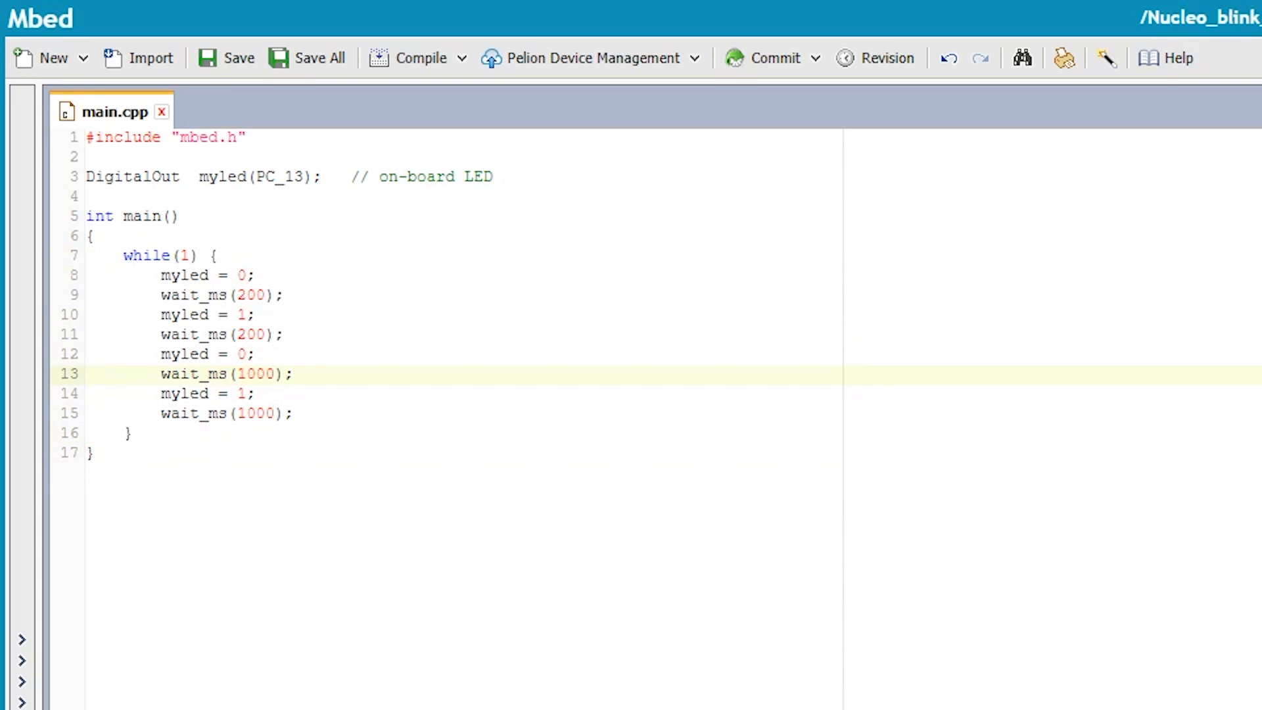
# Step: Check the 200 ms and 1000 ms delays, then compile and download the .bin
pyautogui.doubleClick(185, 275)
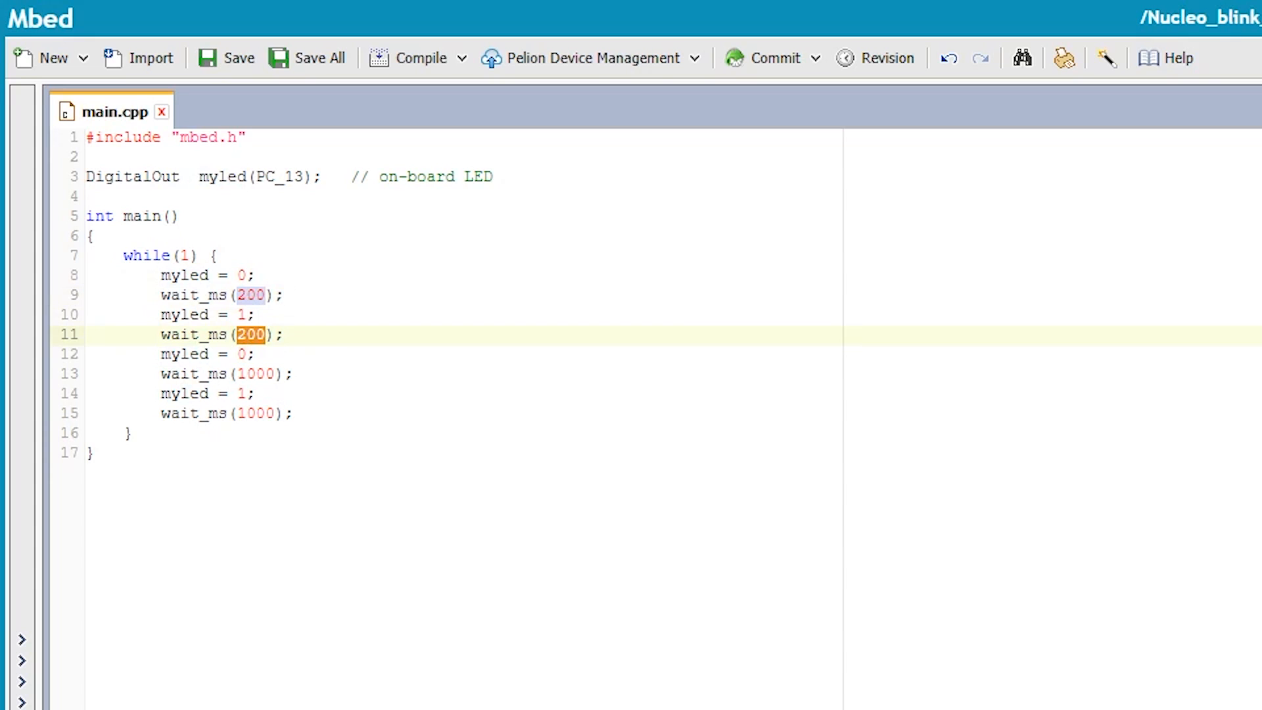
pyautogui.click(198, 374)
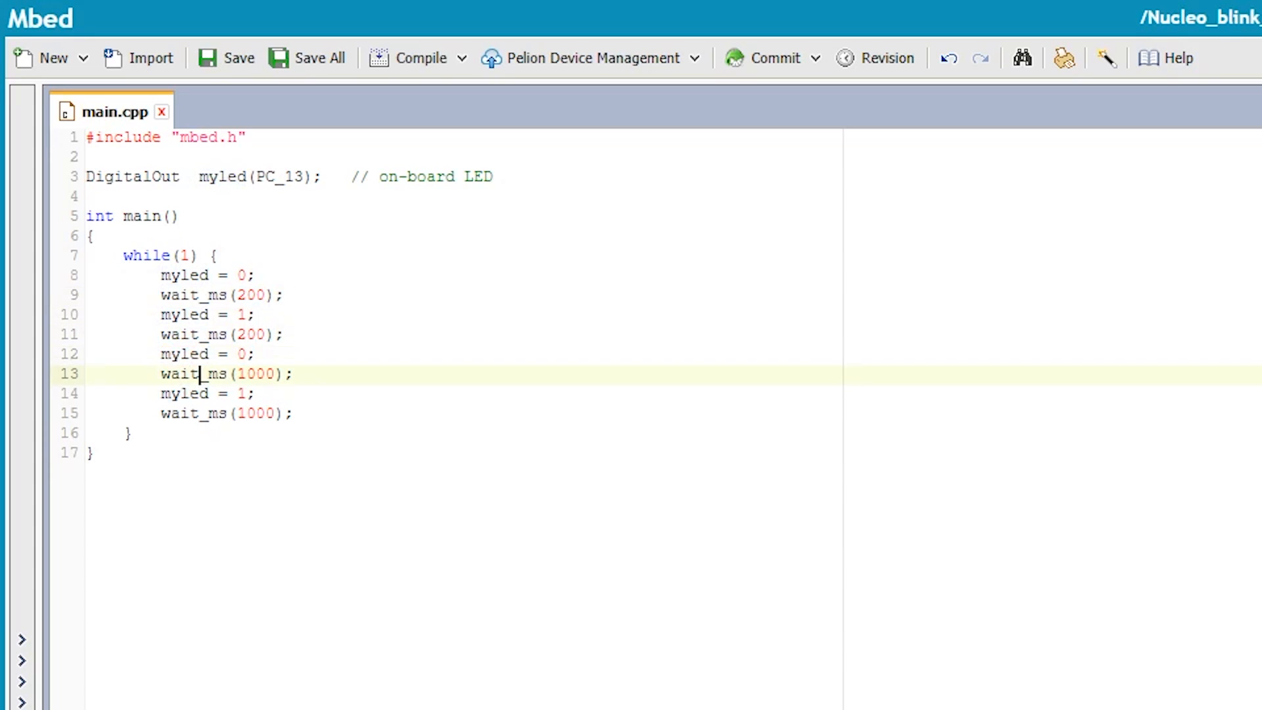
pyautogui.doubleClick(255, 373)
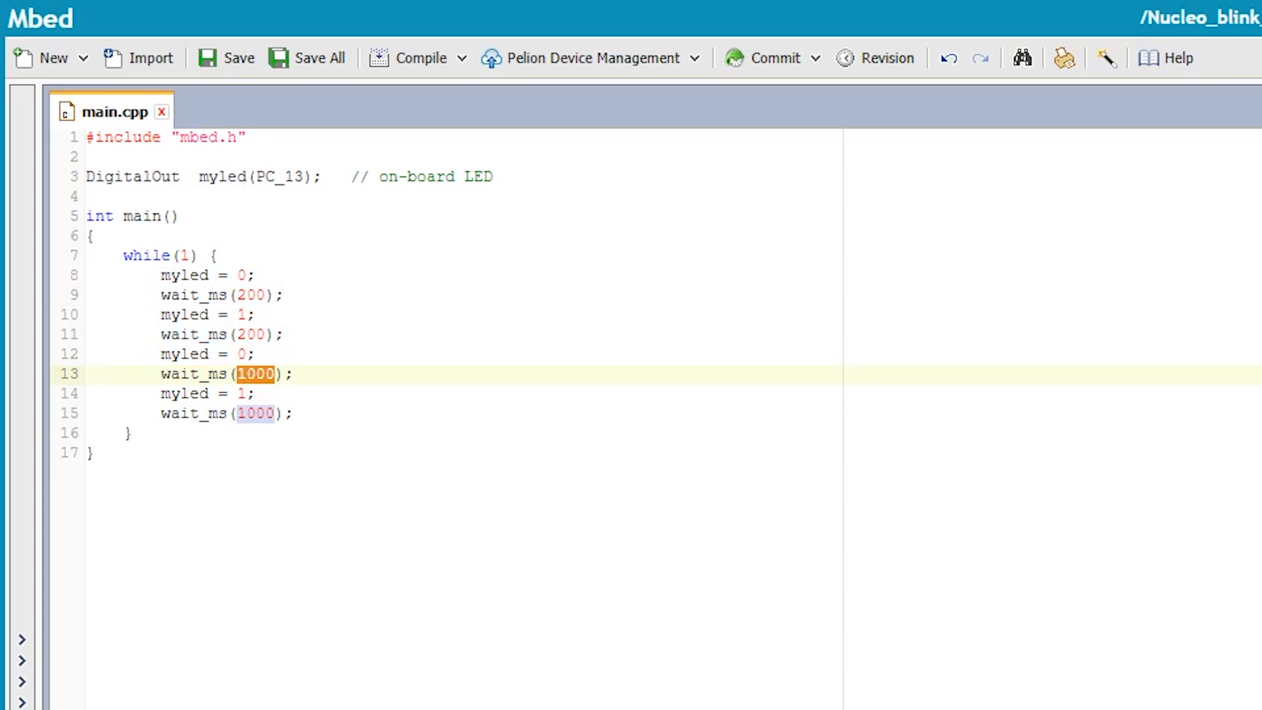
pyautogui.click(258, 413)
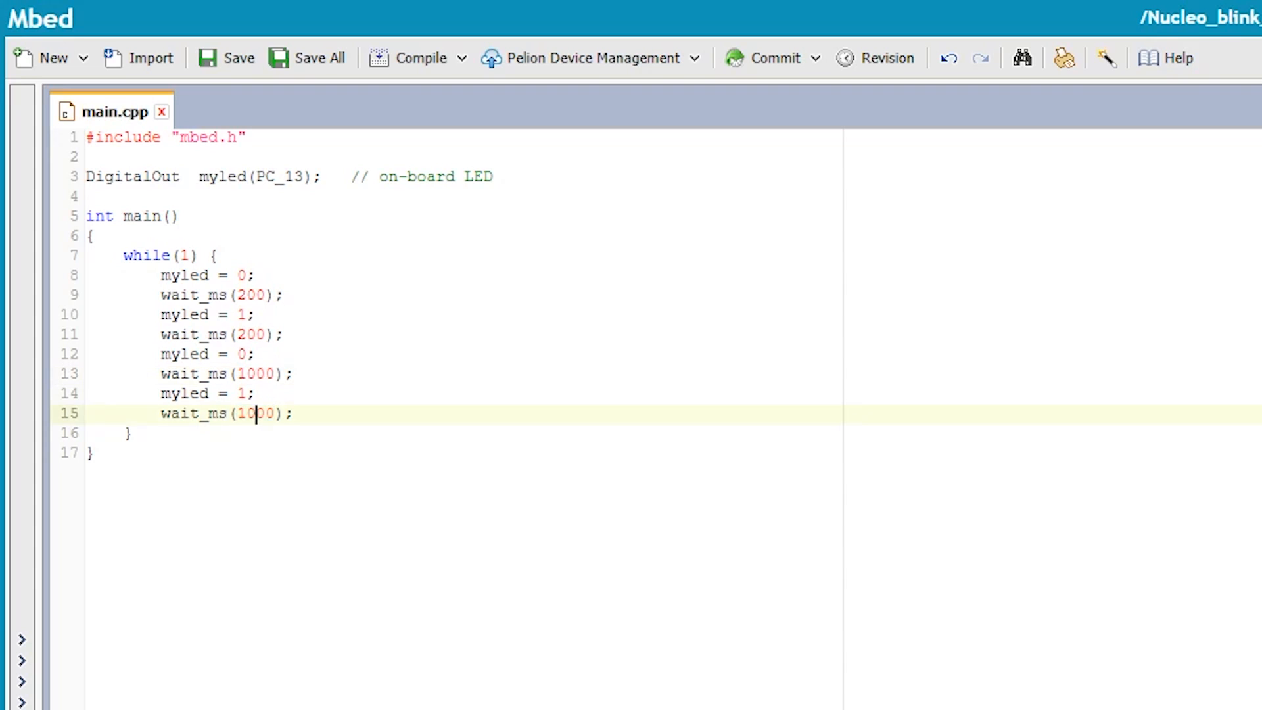
pyautogui.doubleClick(255, 413)
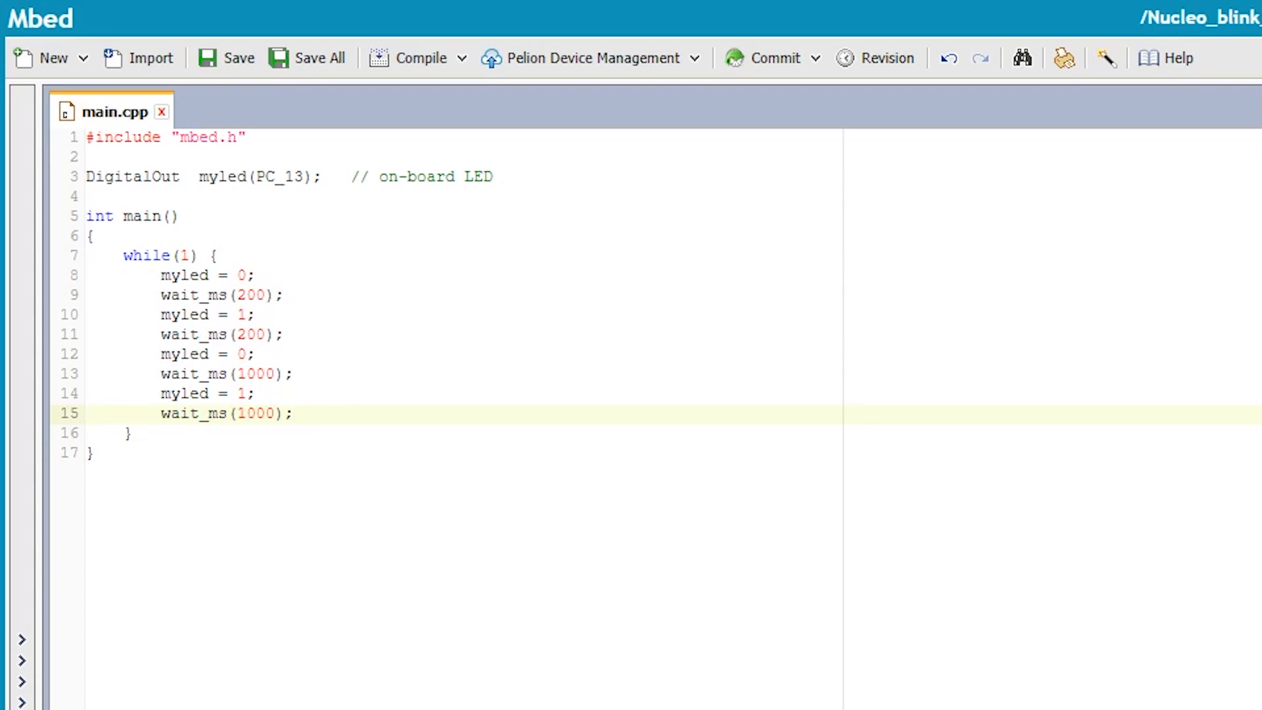
pyautogui.click(294, 413)
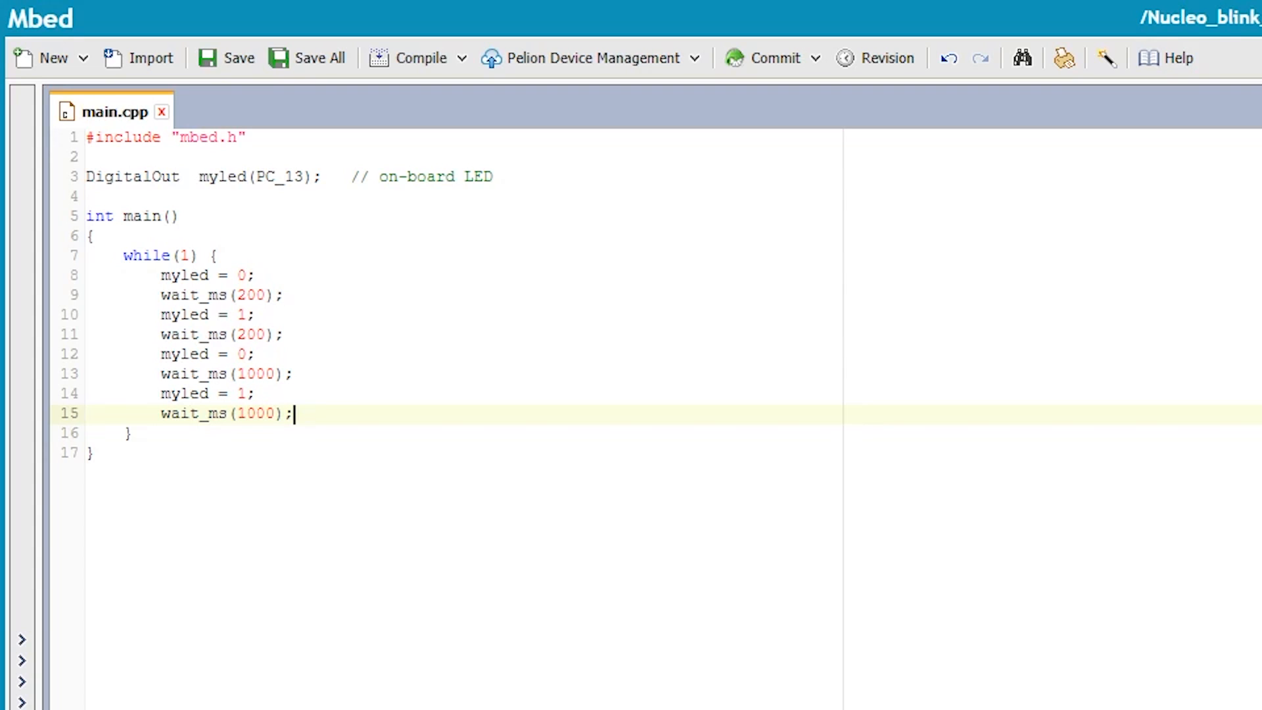
pyautogui.moveTo(419, 57)
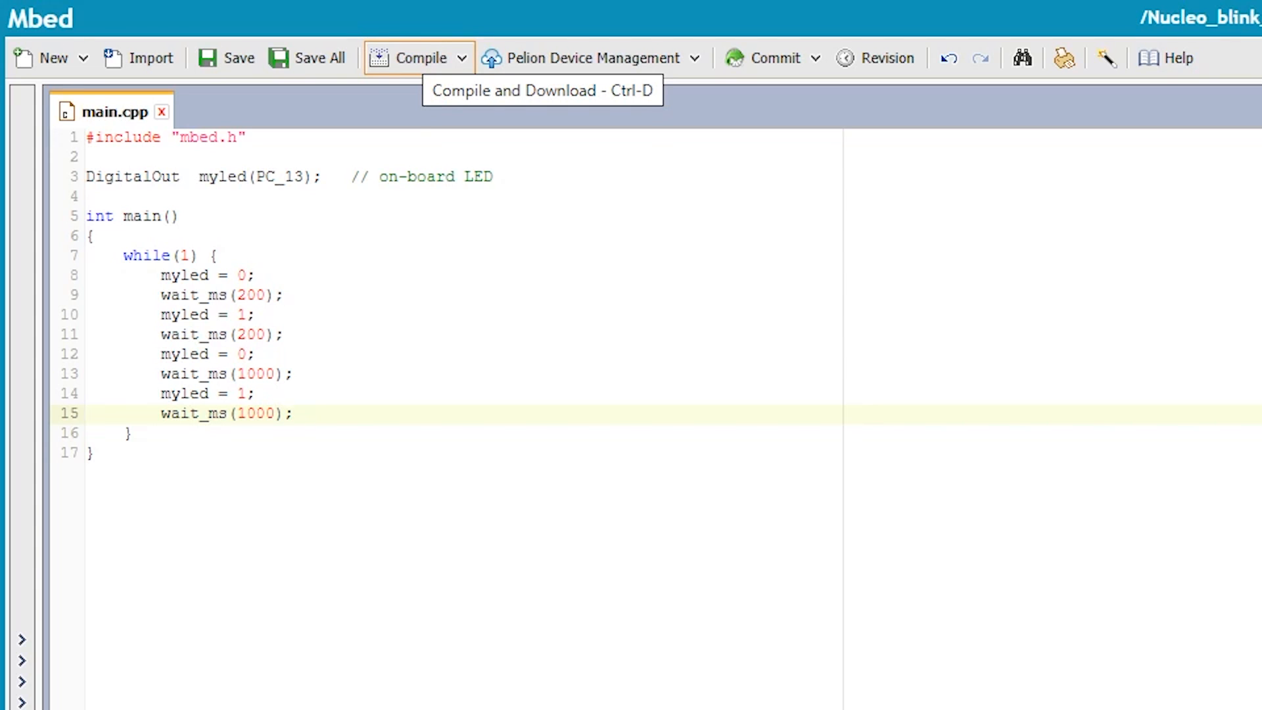
pyautogui.click(294, 413)
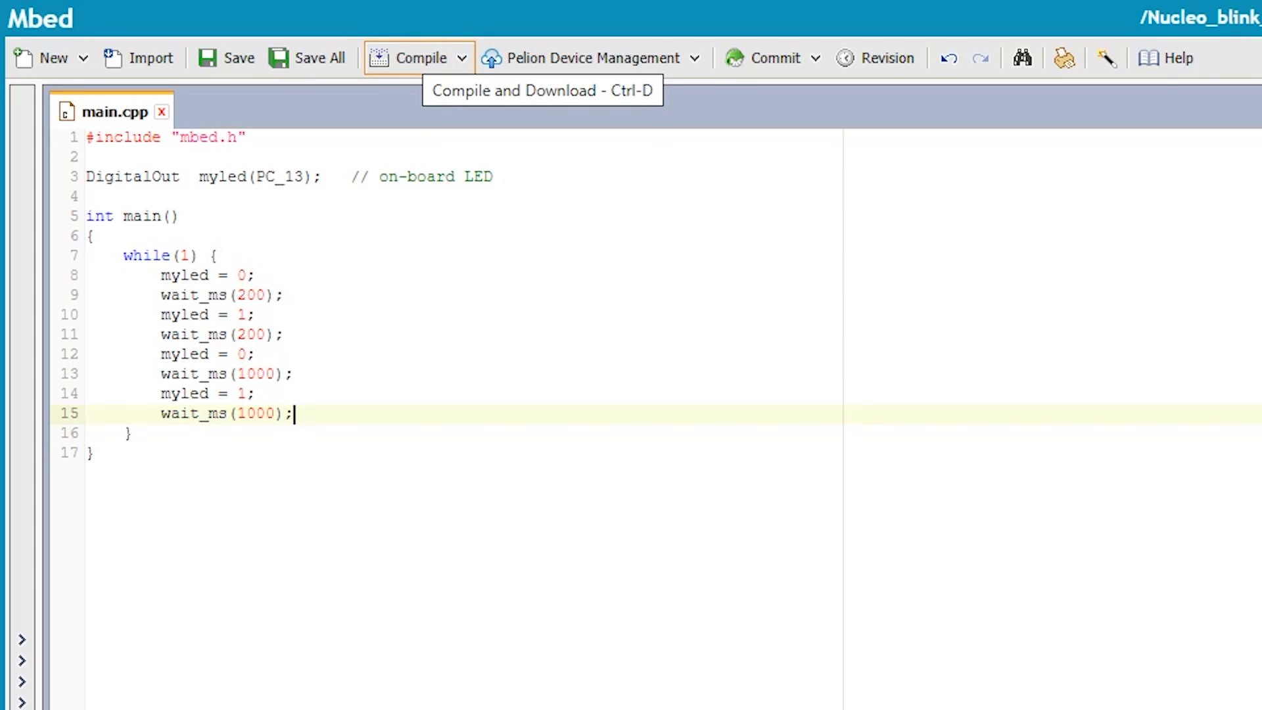
pyautogui.click(418, 58)
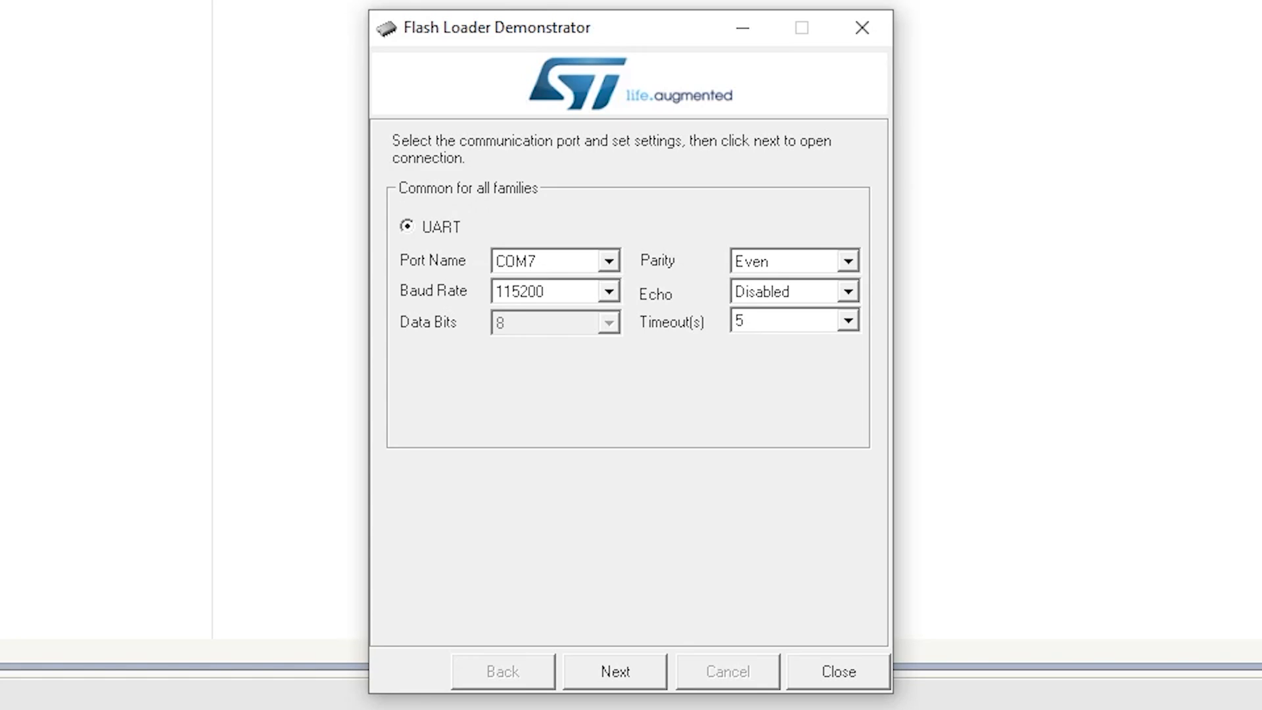
# Step: Connect over COM7 at 115200 baud until the target reports readable
pyautogui.click(609, 260)
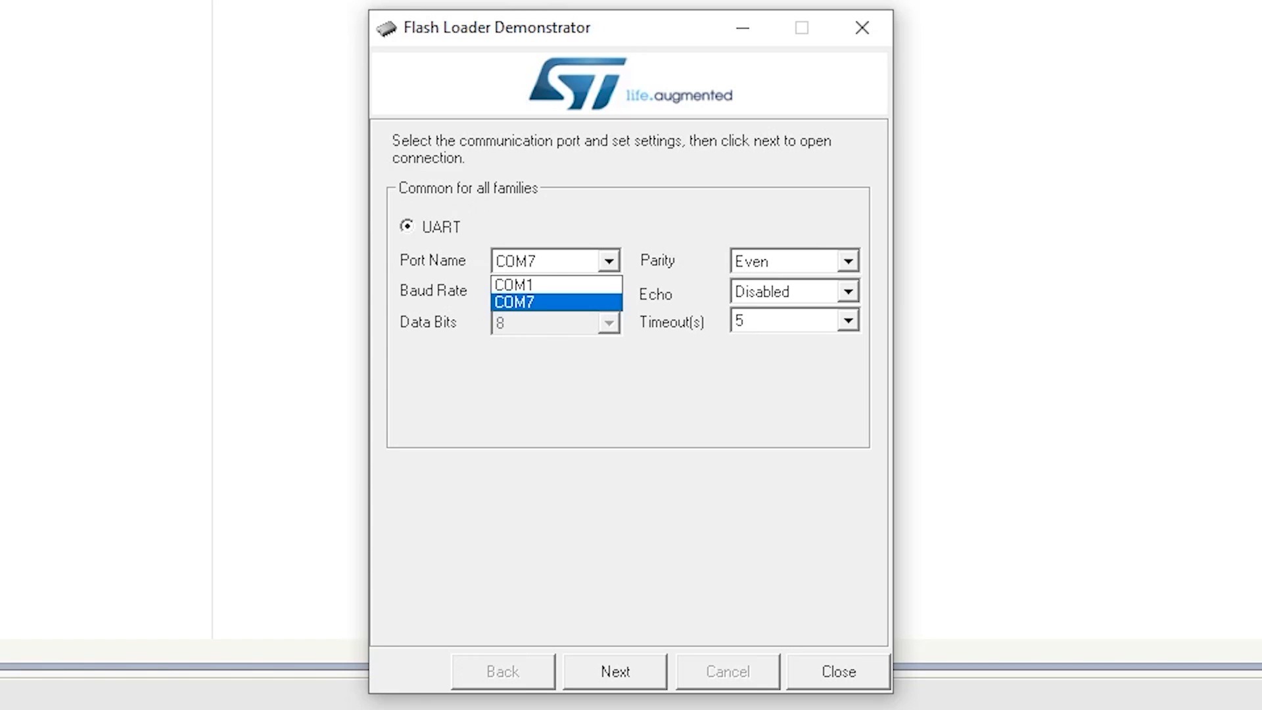
pyautogui.click(513, 301)
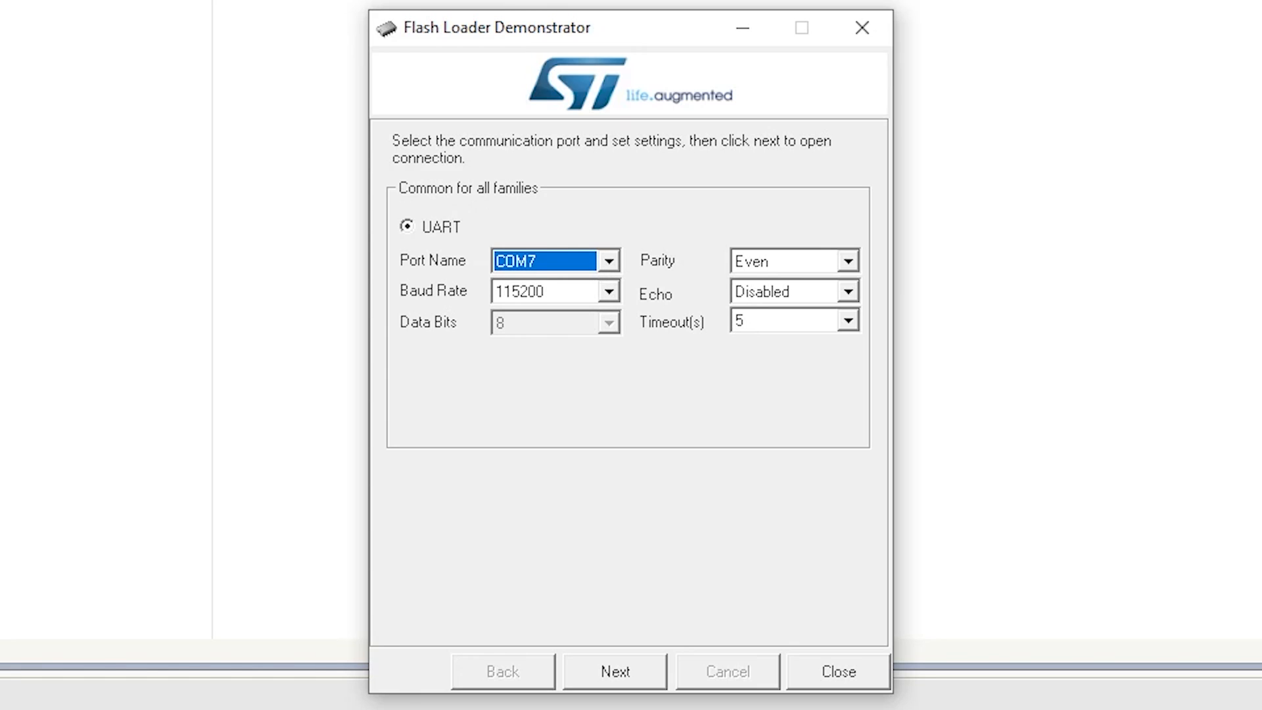
pyautogui.click(613, 671)
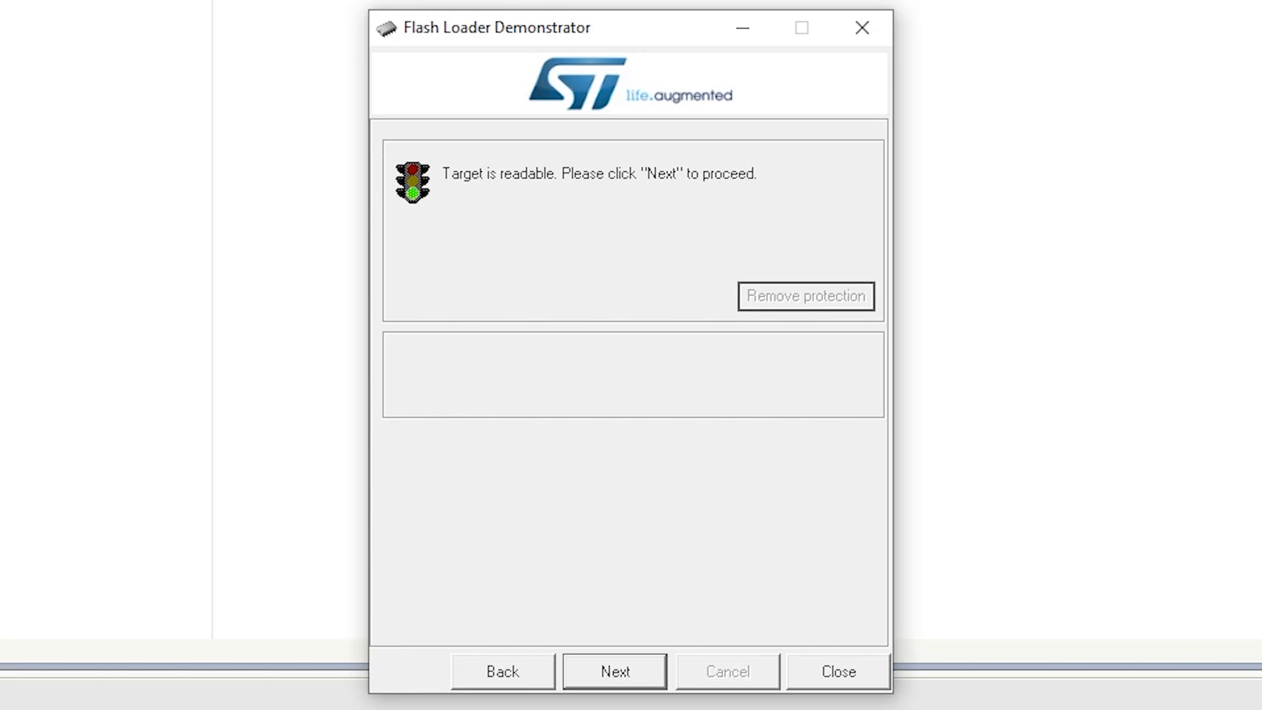
# Step: Accept the STM32F4 target, pick the blink .bin from Downloads, and start the download
pyautogui.click(613, 671)
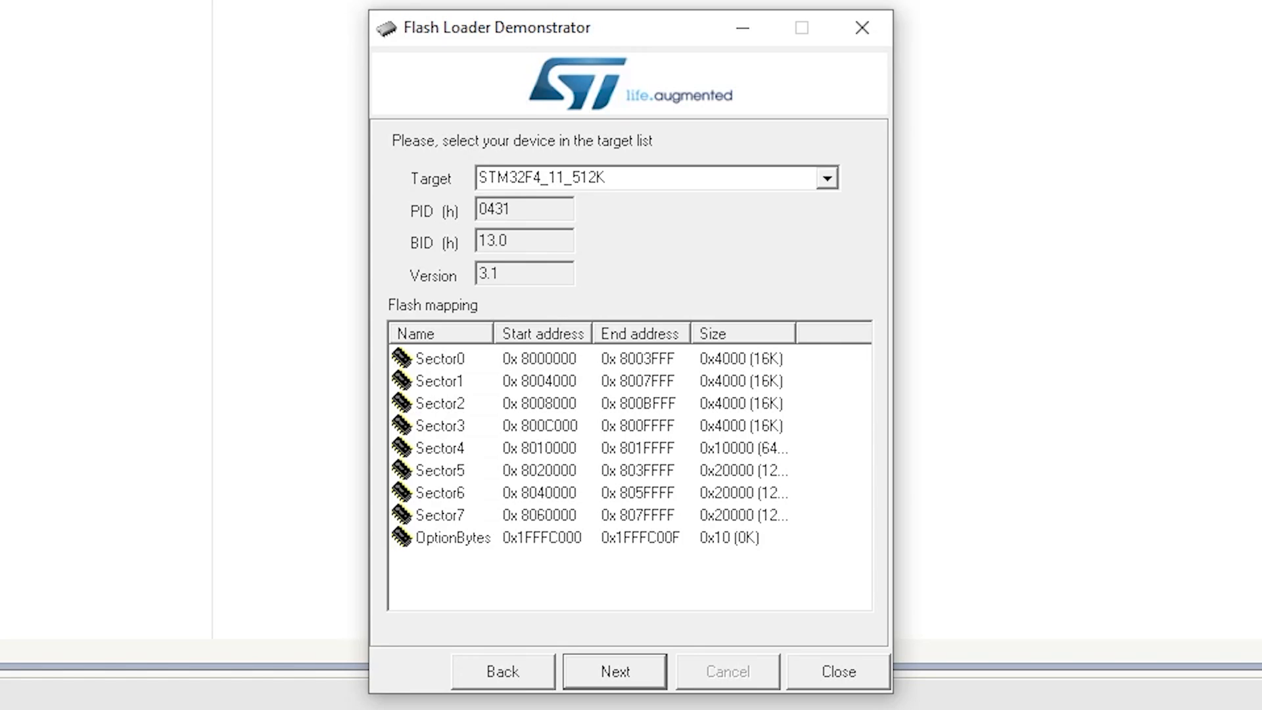
pyautogui.click(613, 671)
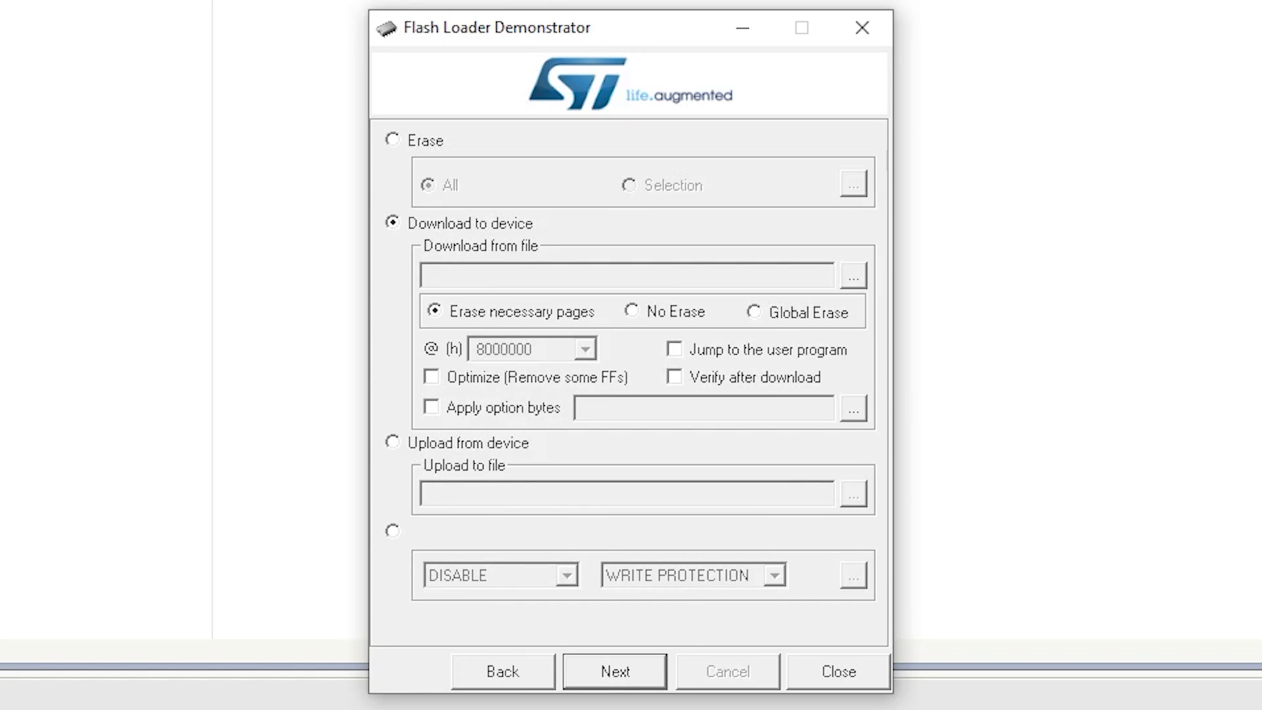
pyautogui.click(853, 274)
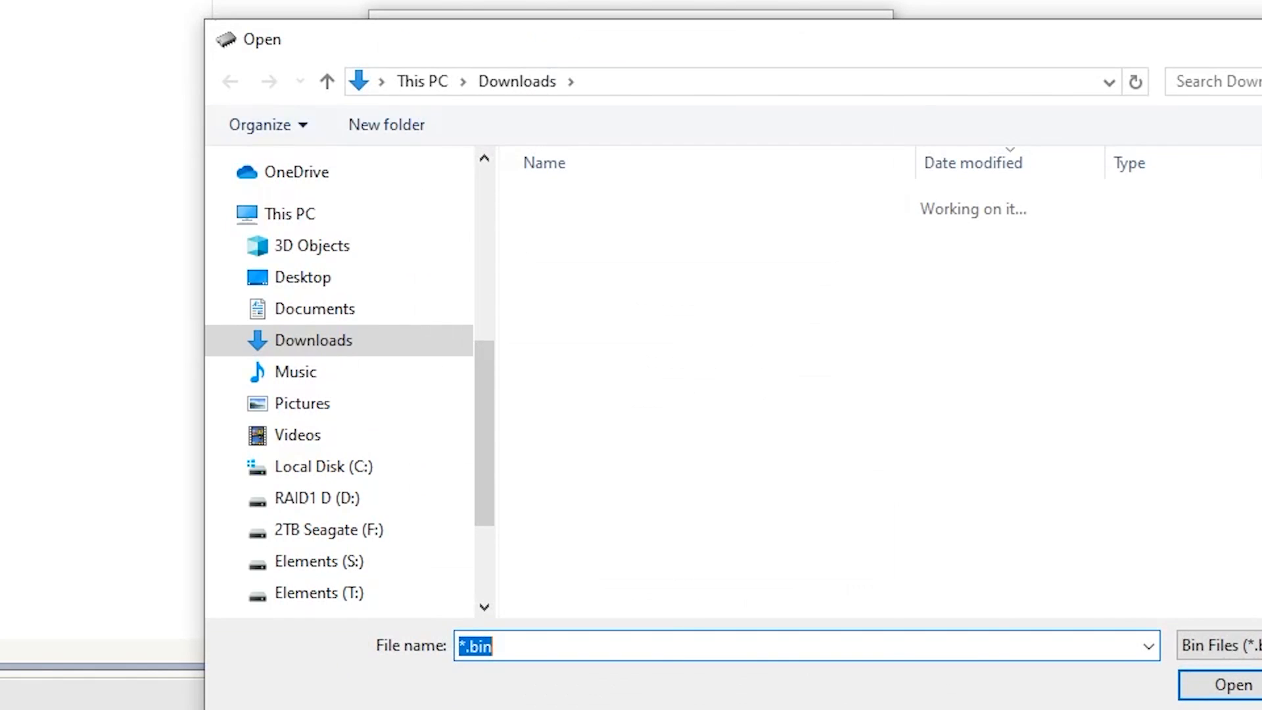
pyautogui.click(1224, 685)
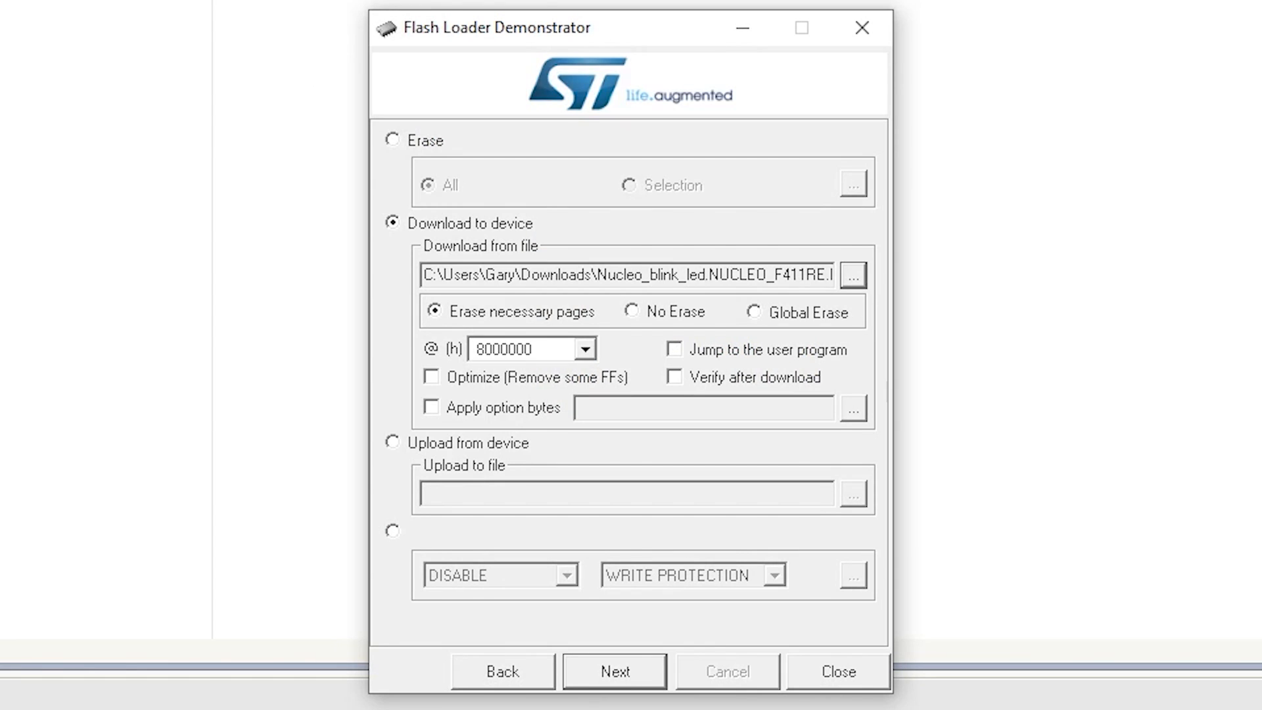
pyautogui.click(614, 671)
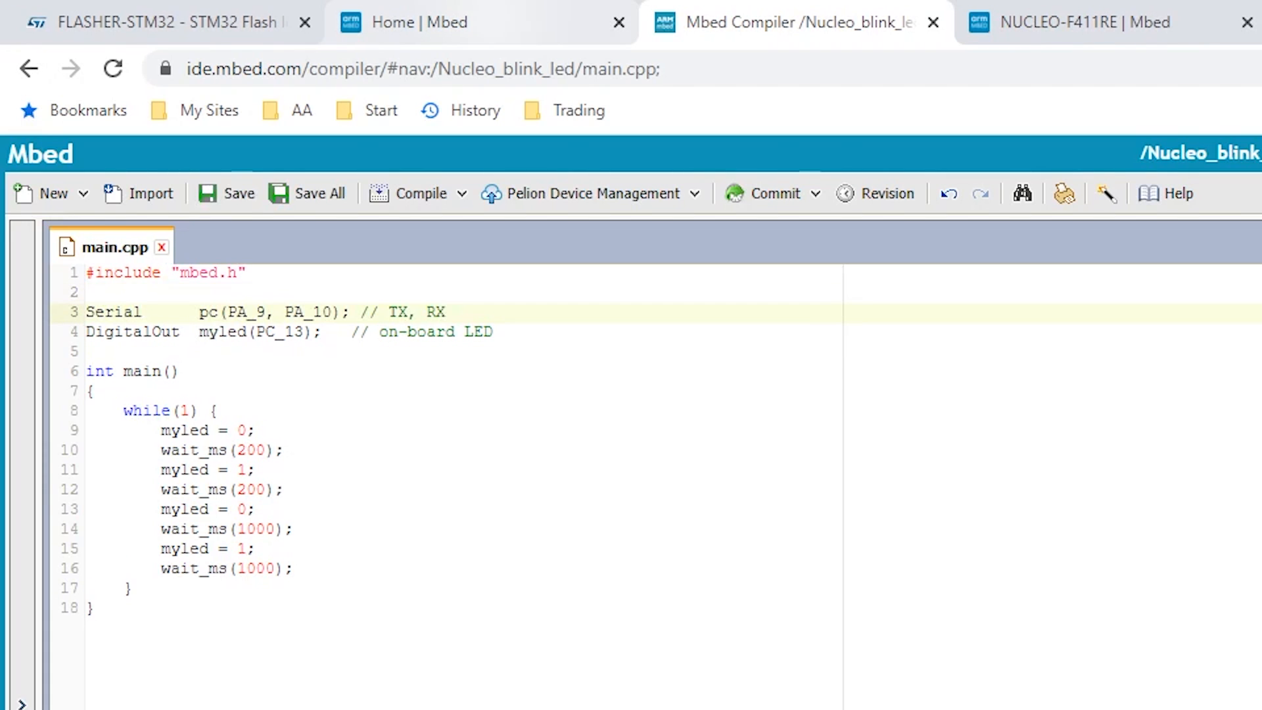
# Step: Add pc.printf("Blink\n"); on a new line after the last wait_ms(1000)
pyautogui.doubleClick(309, 312)
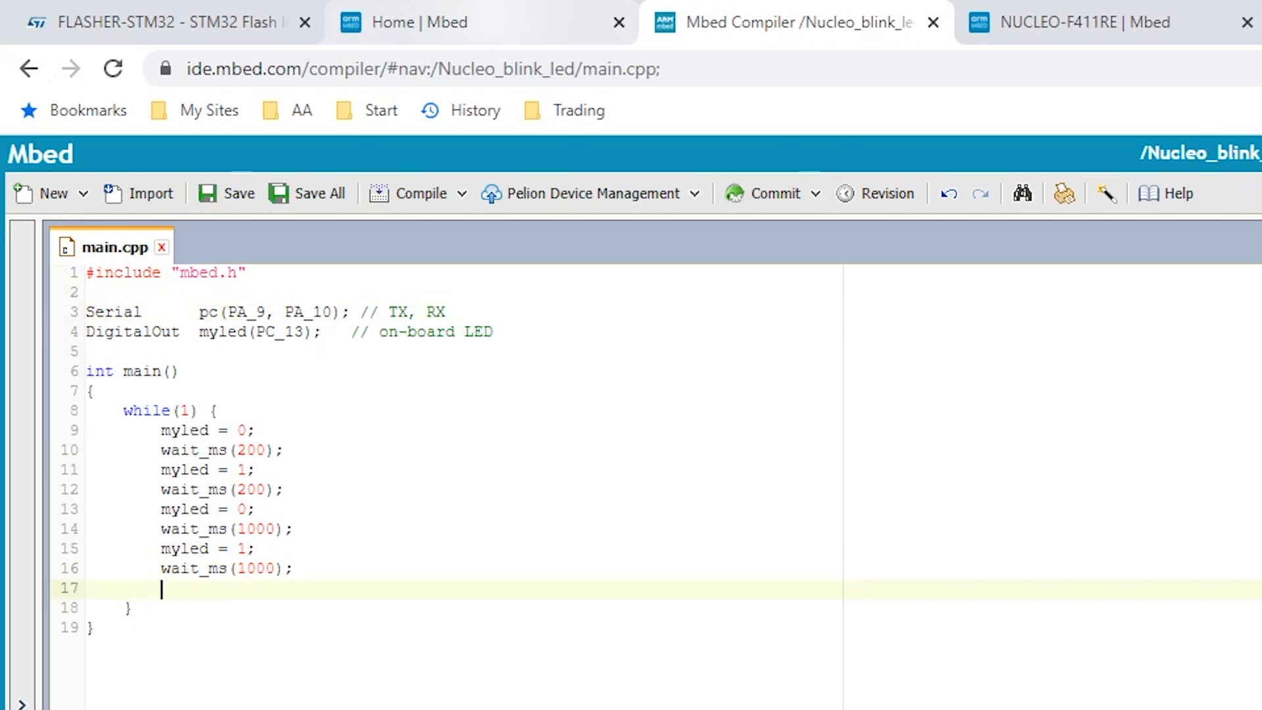
pyautogui.write('pc')
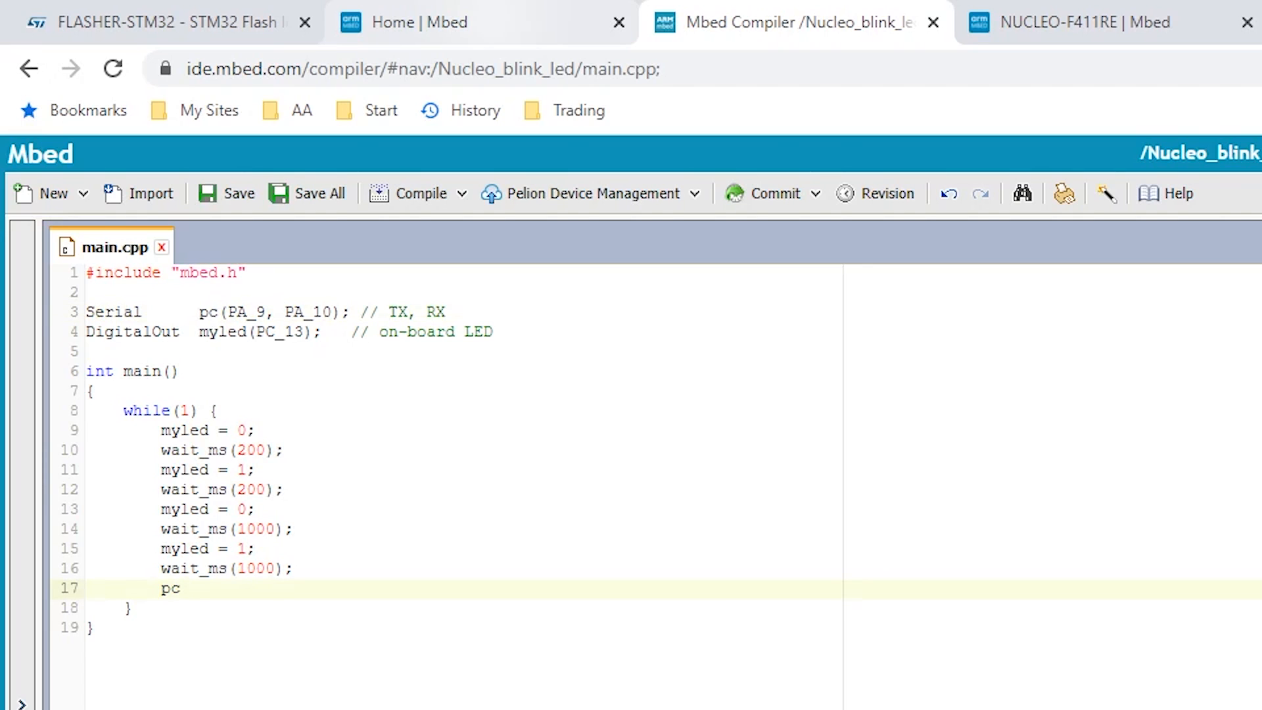
pyautogui.write('.printf')
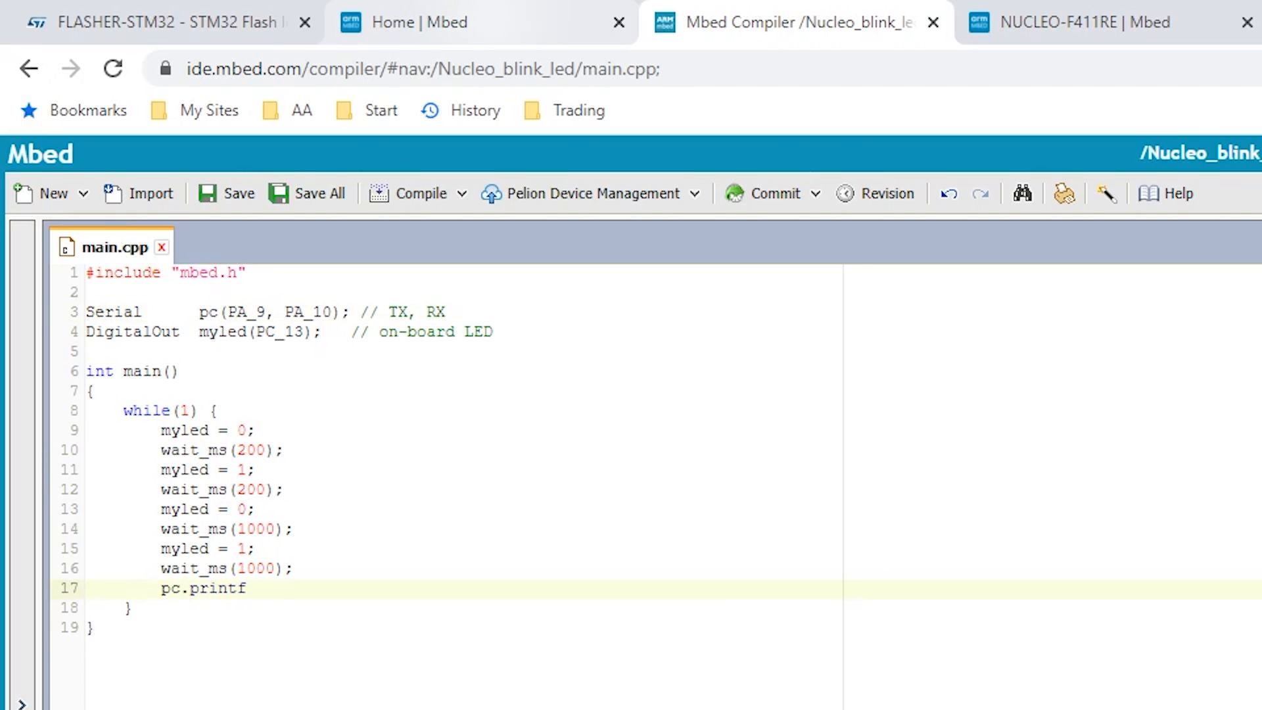
pyautogui.write('("')
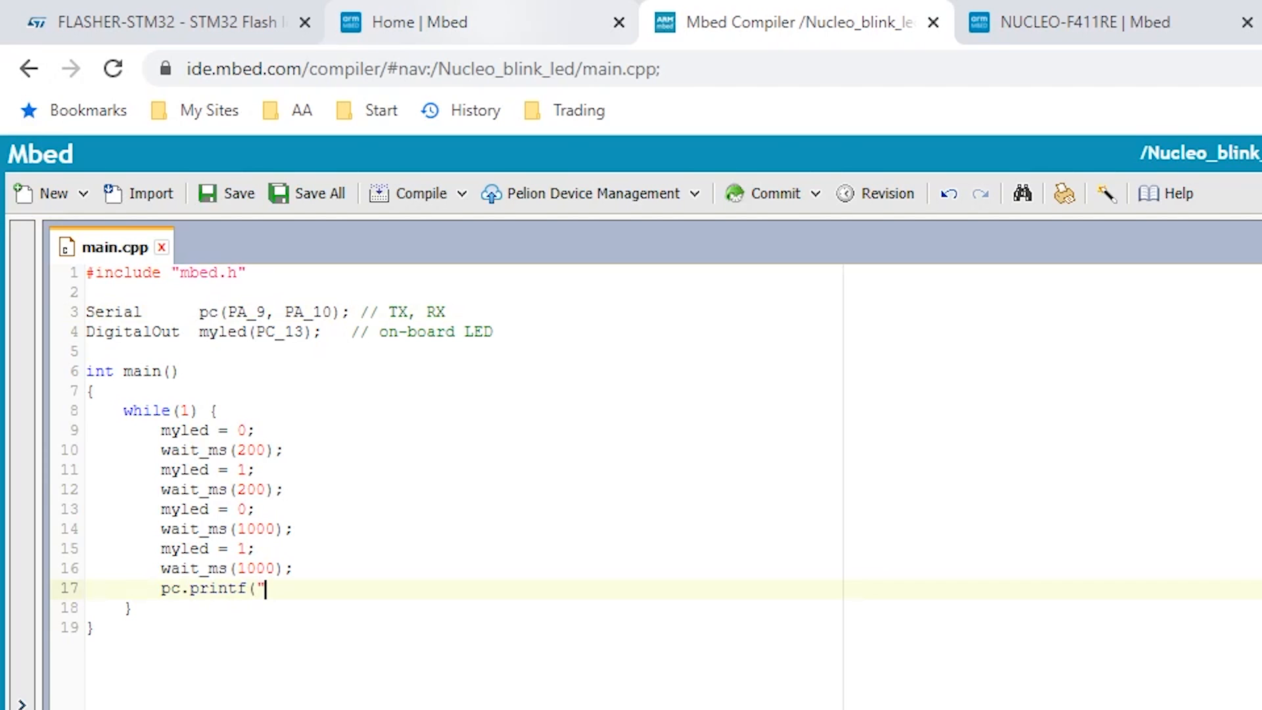
pyautogui.write('B1')
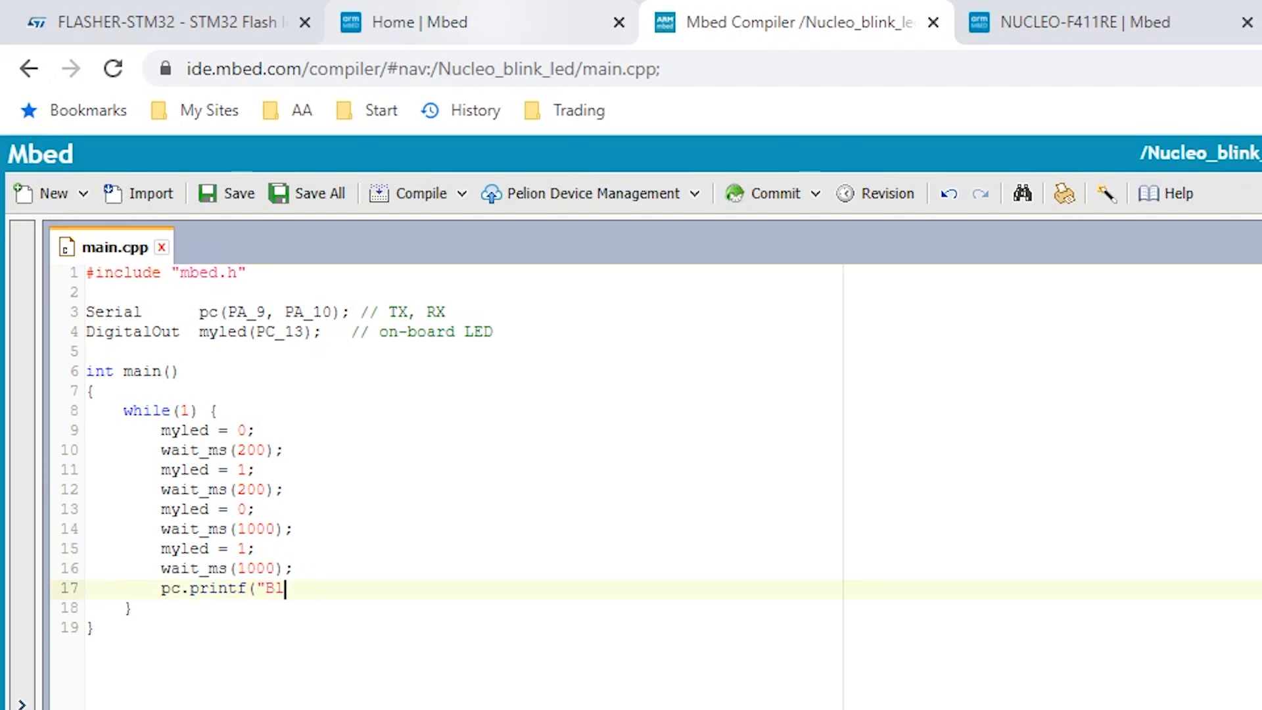
pyautogui.write('ink\\n"')
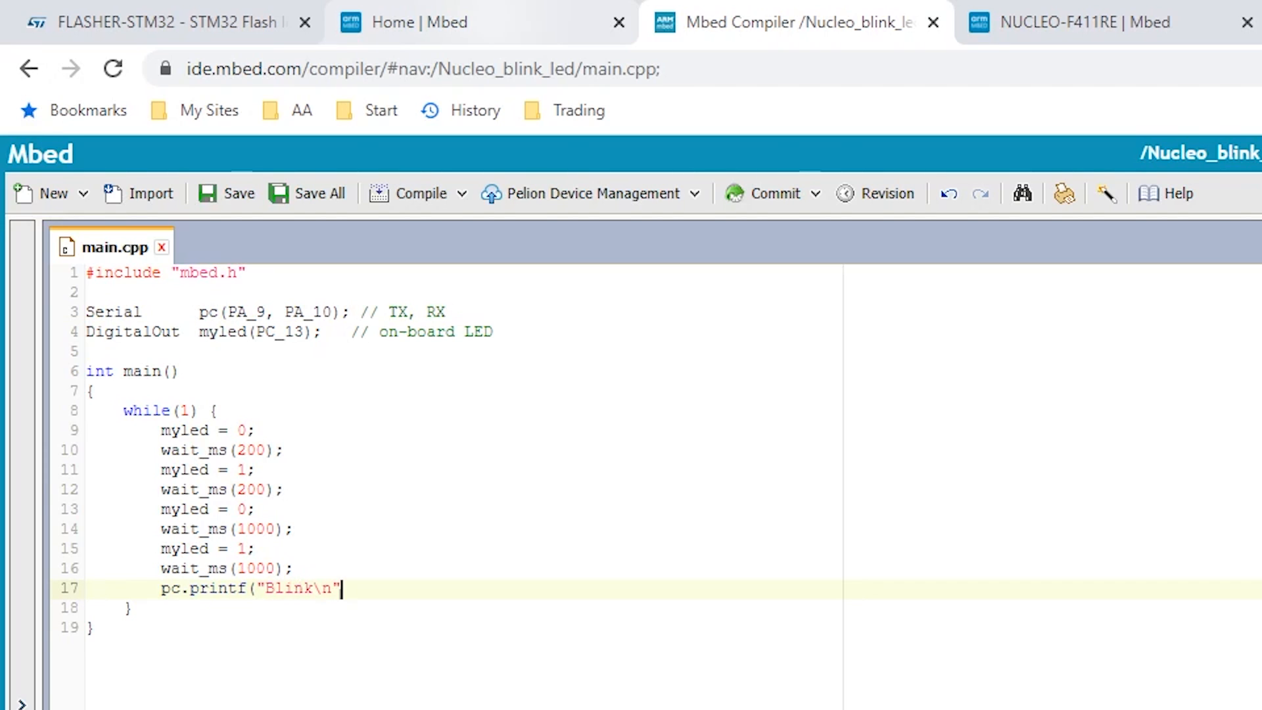
pyautogui.write(';')
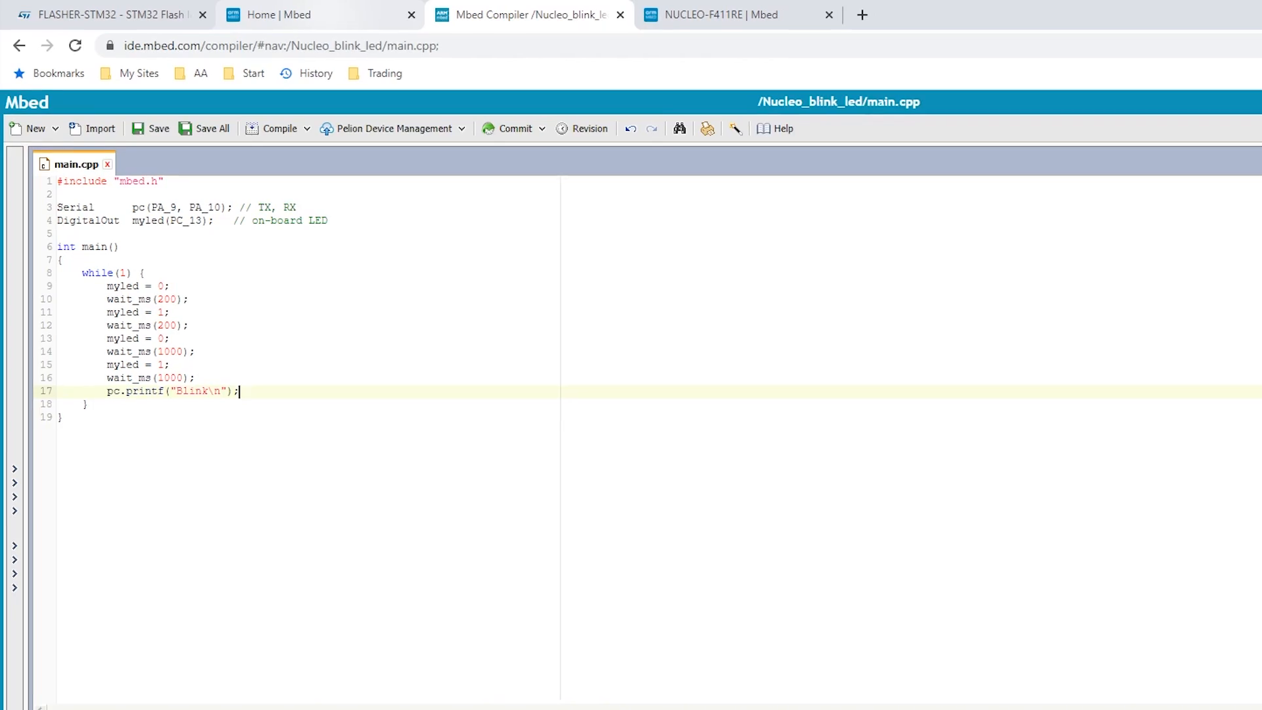
# Step: Start compiling the edited Nucleo_blink_led program for NUCLEO-F411RE
pyautogui.click(279, 128)
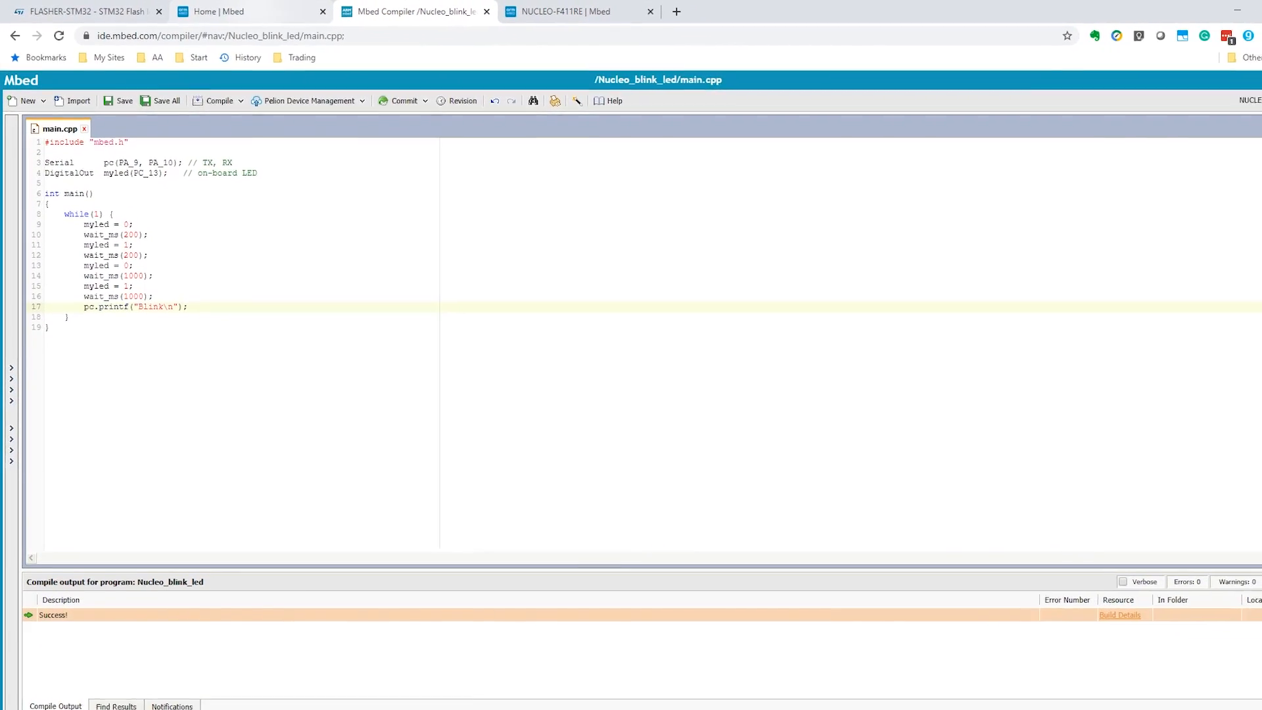
pyautogui.click(210, 97)
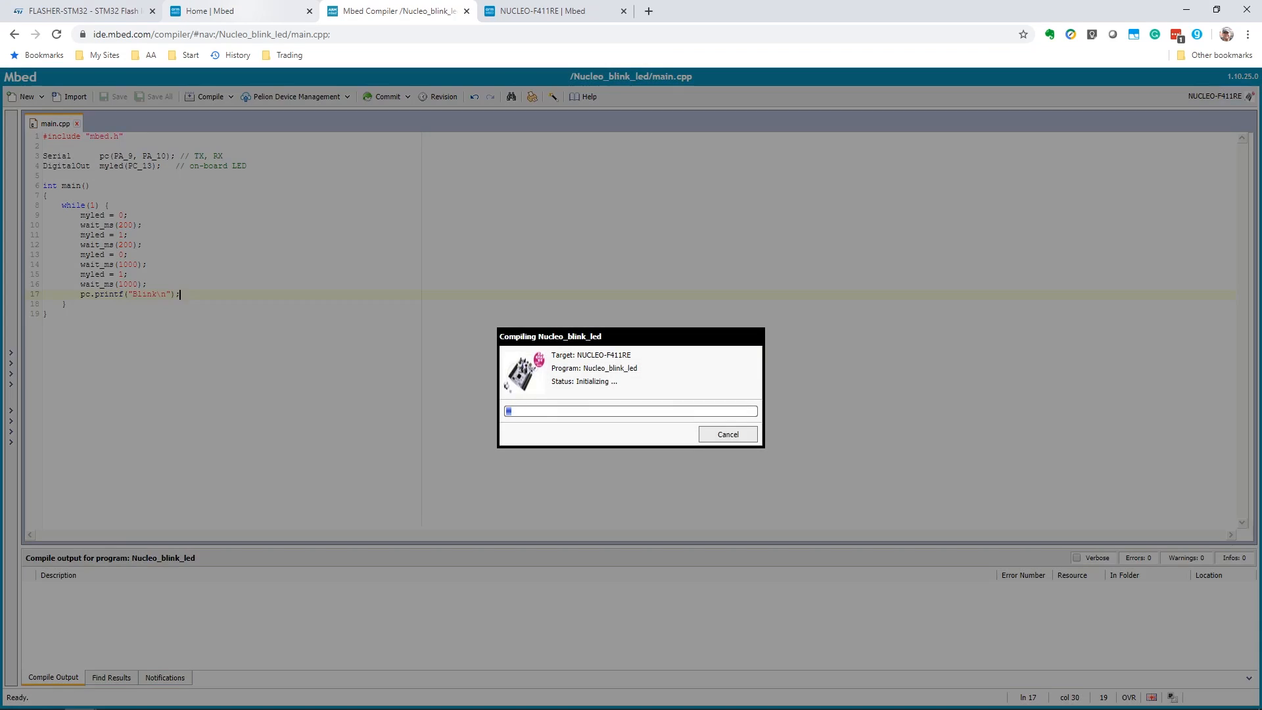